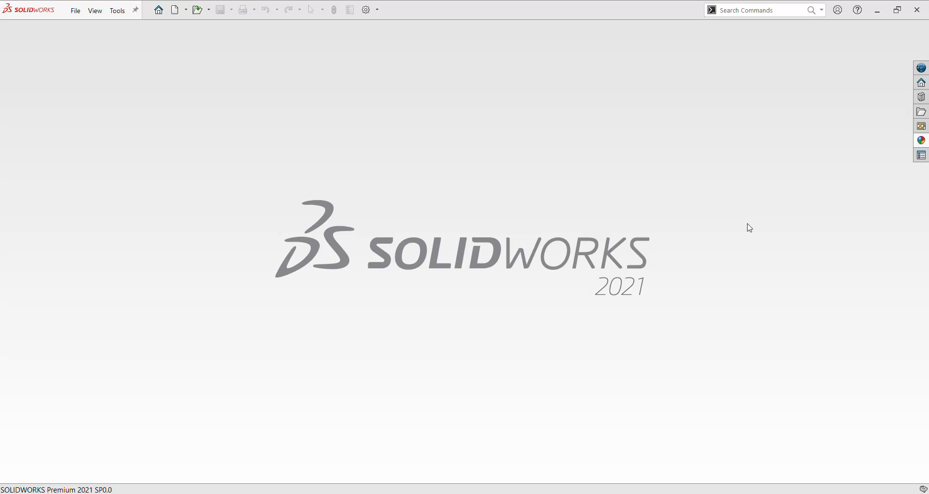
{"action": "mouse_move", "coordinate": [700, 379]}
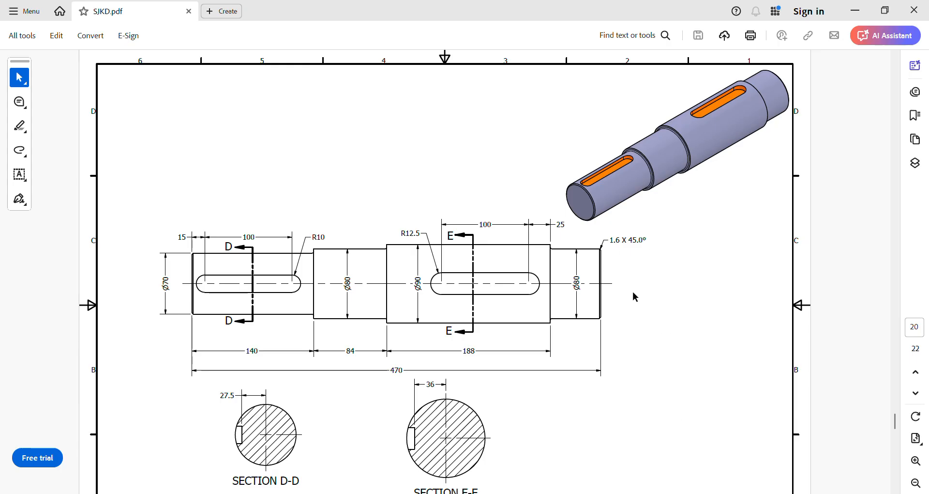
{"action": "mouse_move", "coordinate": [642, 291]}
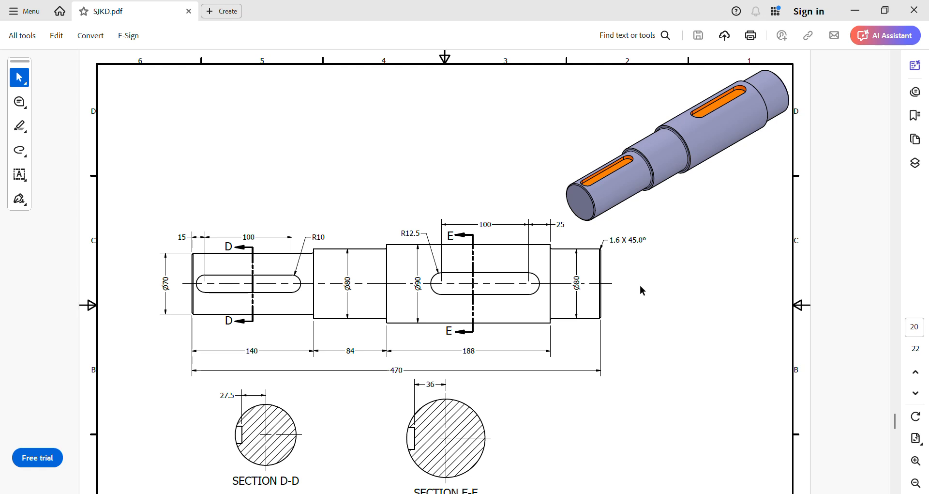
{"action": "mouse_move", "coordinate": [357, 350]}
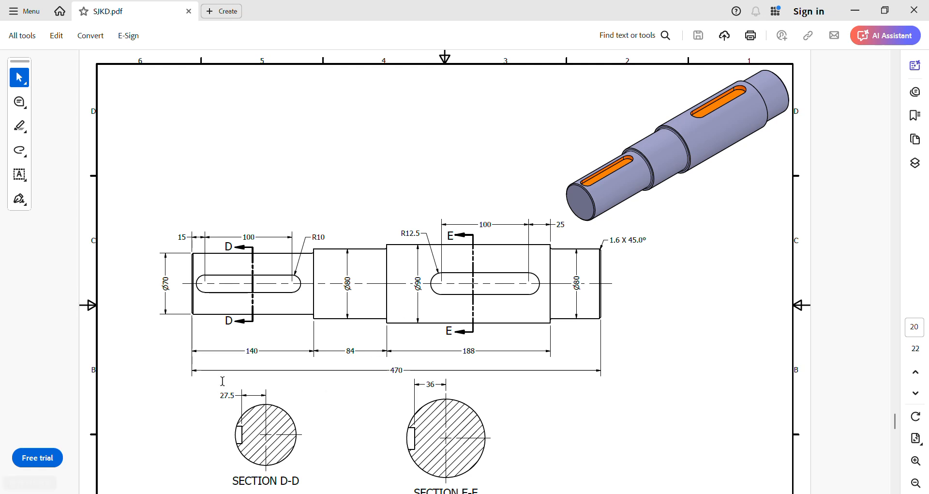
{"action": "mouse_move", "coordinate": [546, 375]}
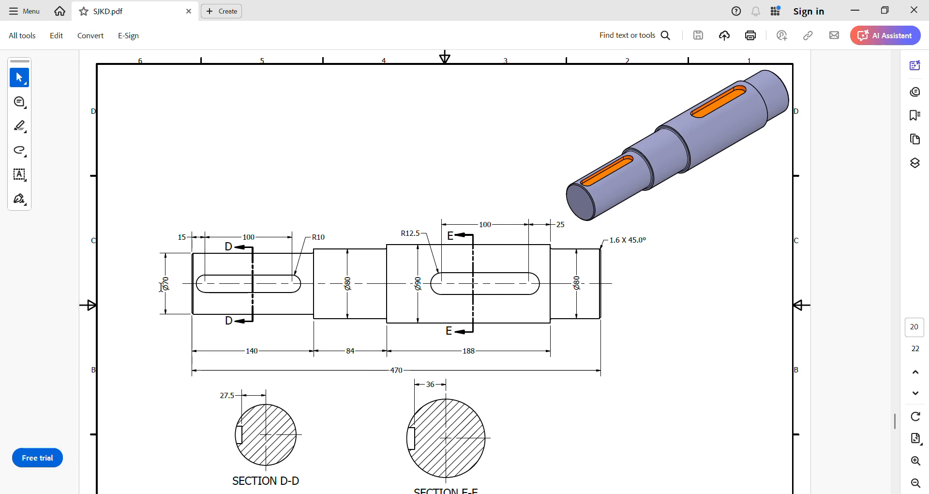
{"action": "mouse_move", "coordinate": [426, 295]}
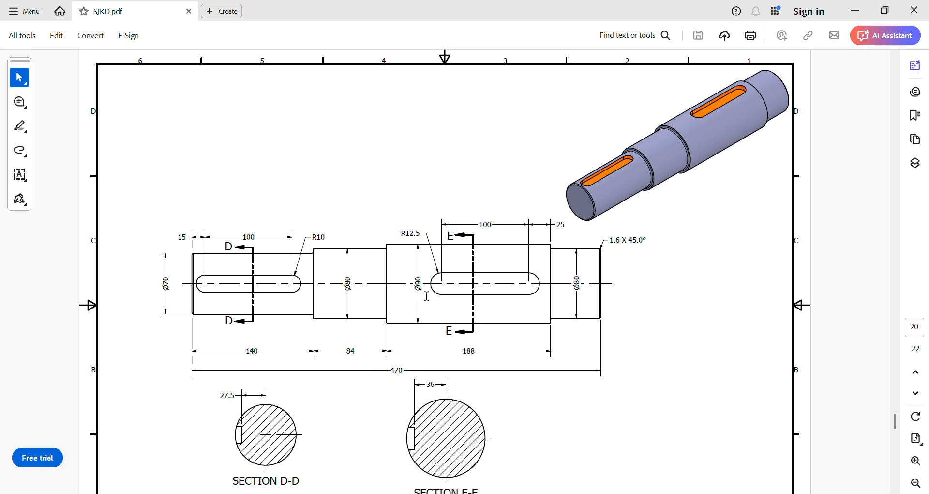
{"action": "mouse_move", "coordinate": [632, 295]}
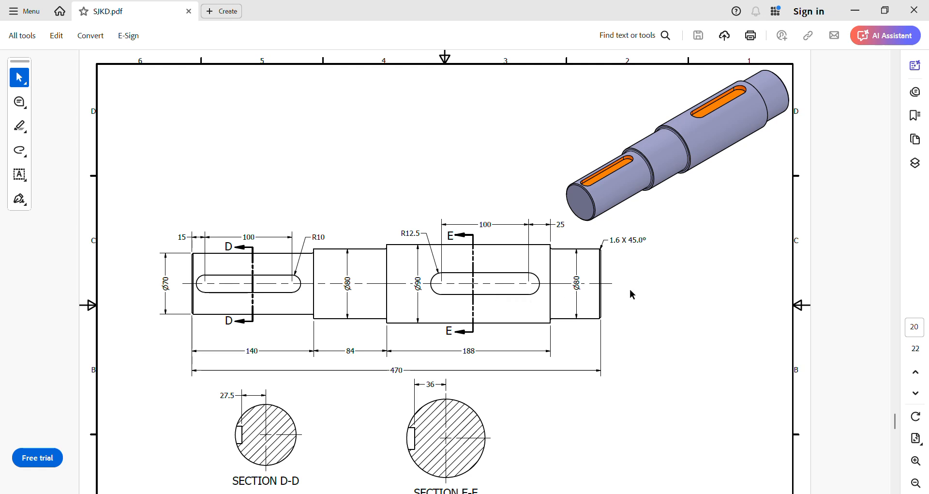
{"action": "mouse_move", "coordinate": [527, 300]}
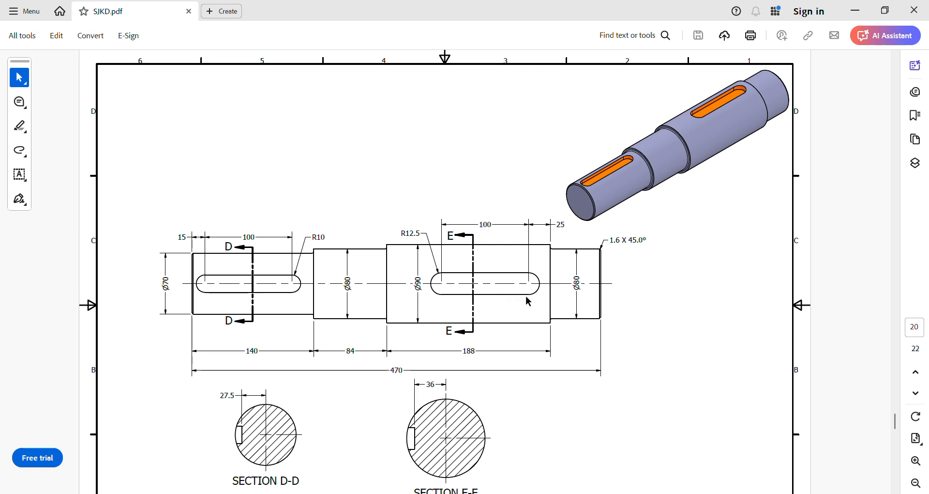
{"action": "mouse_move", "coordinate": [307, 292]}
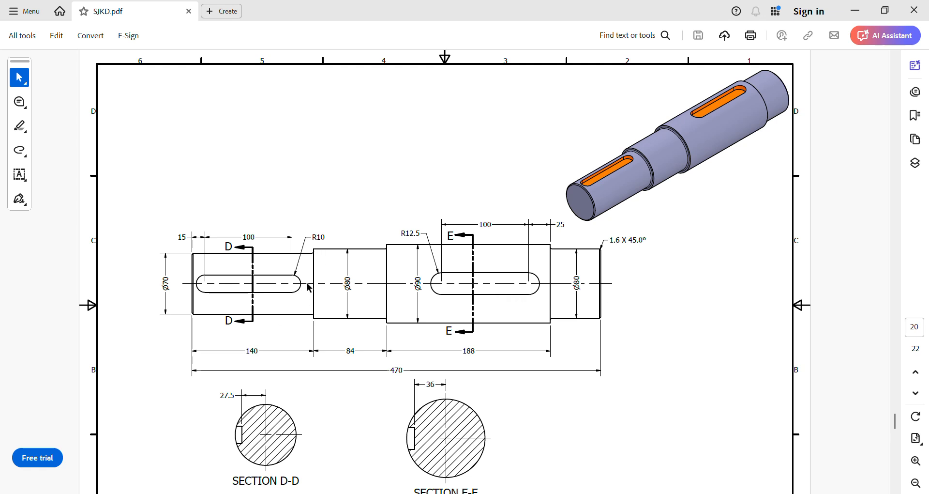
{"action": "mouse_move", "coordinate": [486, 299]}
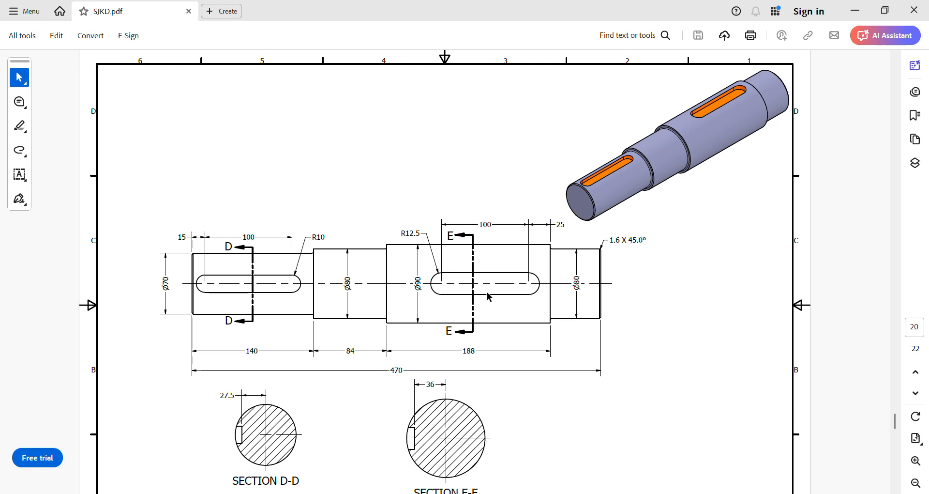
{"action": "mouse_move", "coordinate": [506, 230]}
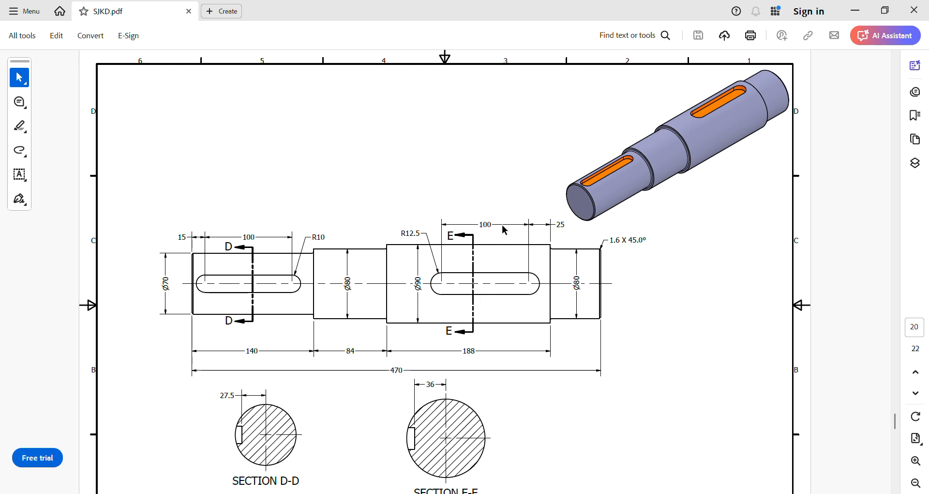
{"action": "mouse_move", "coordinate": [312, 441]}
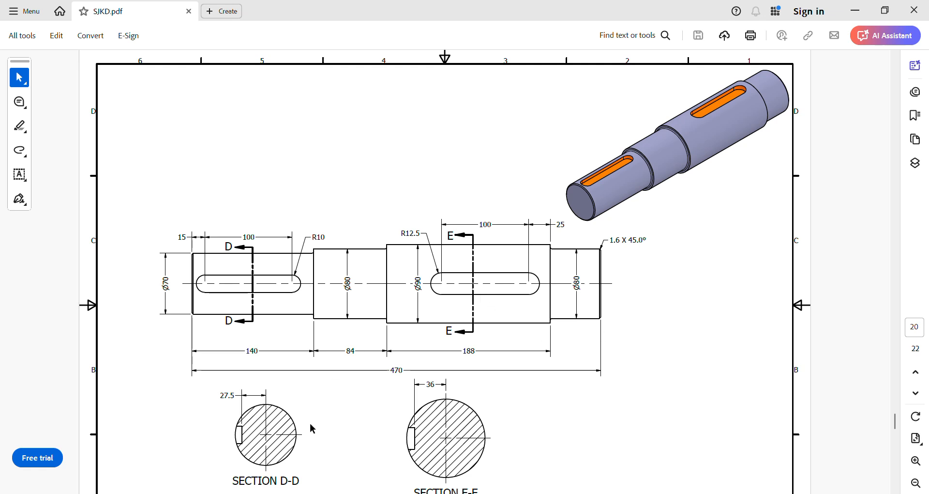
Create a new Part document (Part7) and start Sketch1 on the Right Plane
{"action": "scroll", "scroll_direction": "down", "scroll_amount": 3}
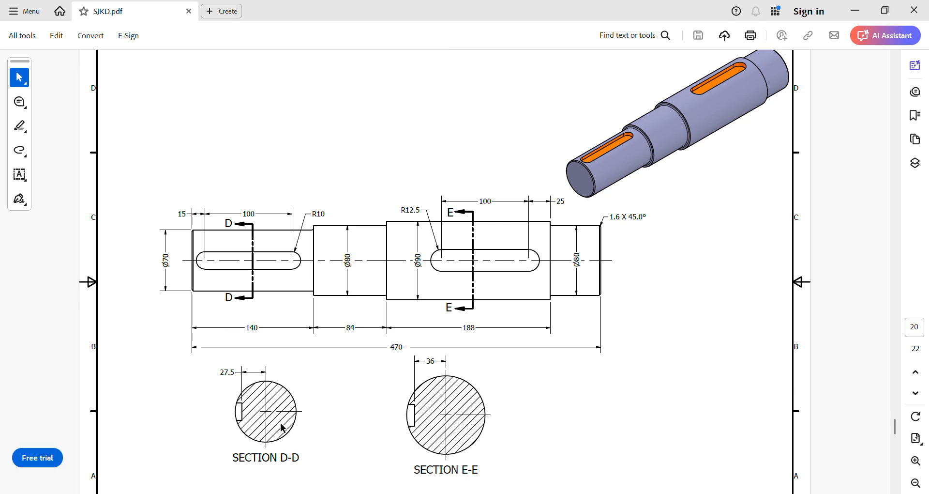
{"action": "mouse_move", "coordinate": [245, 421]}
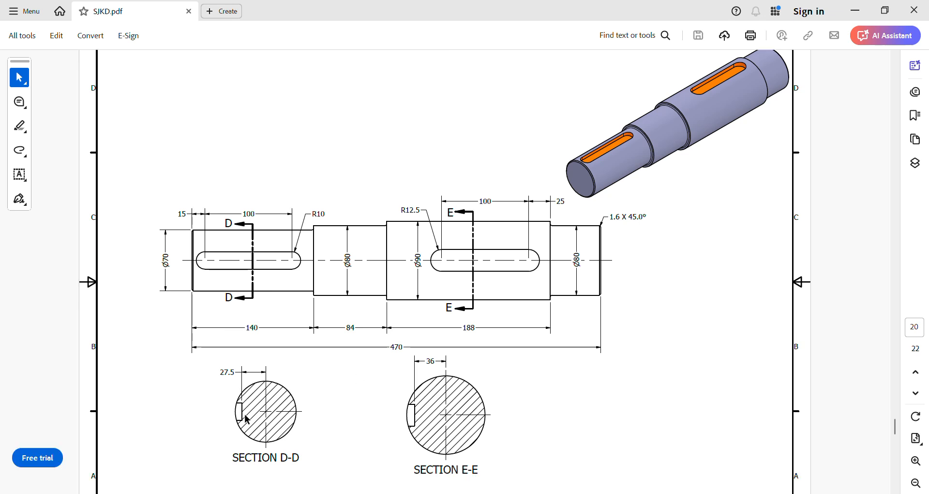
{"action": "mouse_move", "coordinate": [256, 423]}
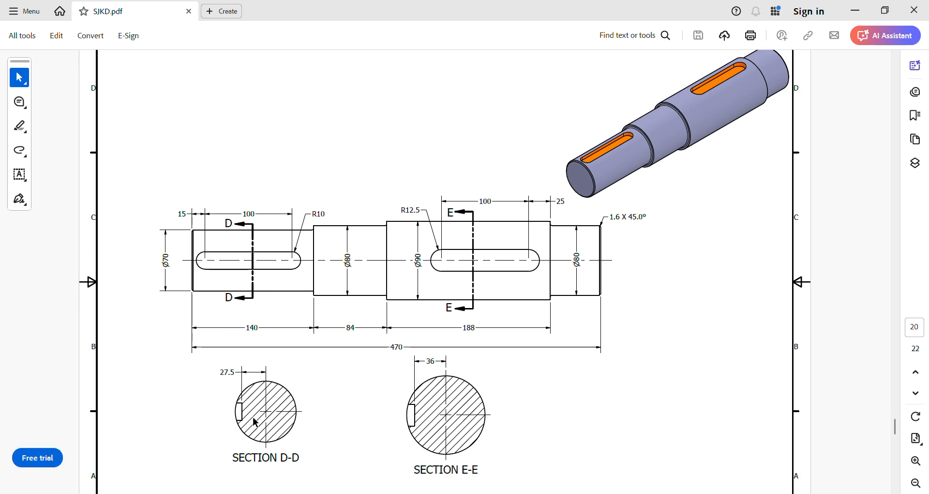
{"action": "mouse_move", "coordinate": [641, 348]}
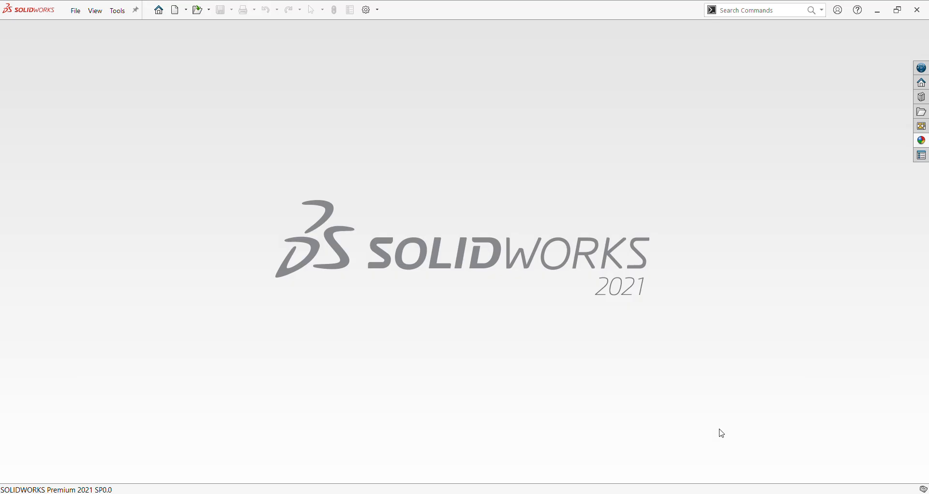
{"action": "left_click", "coordinate": [75, 11]}
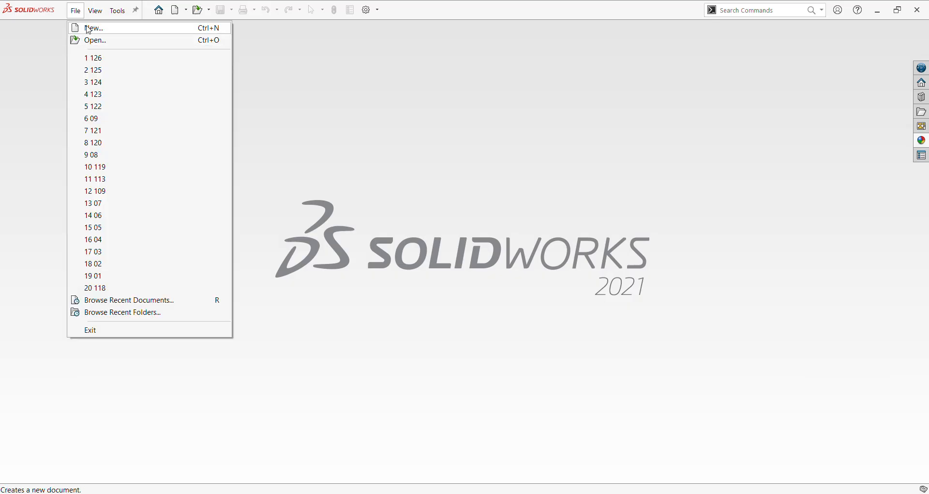
{"action": "left_click", "coordinate": [92, 27]}
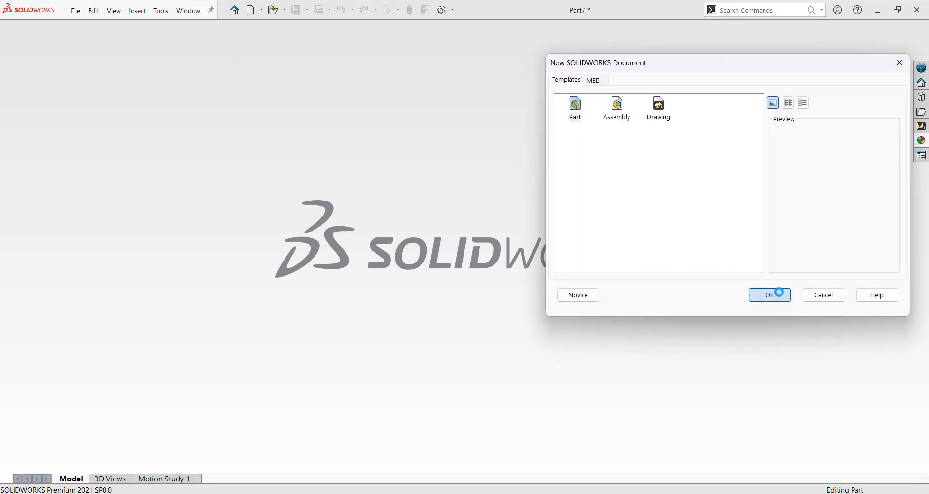
{"action": "left_click", "coordinate": [770, 295]}
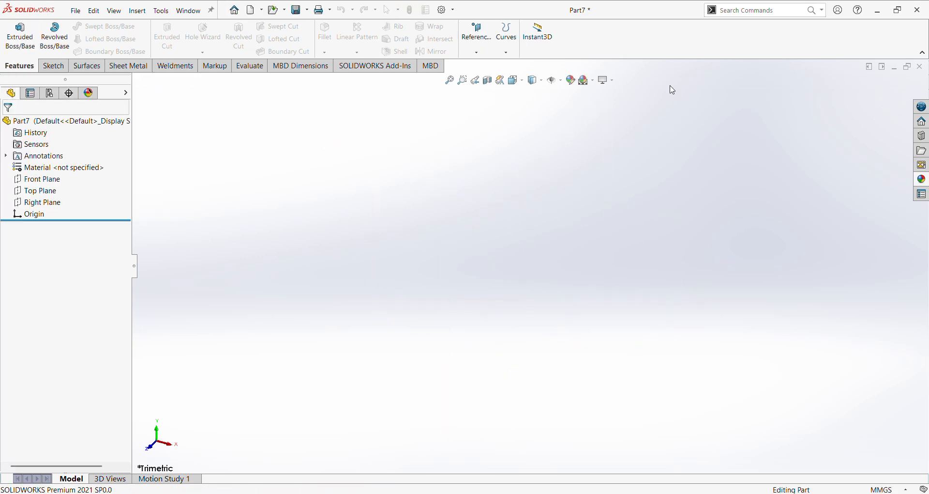
{"action": "left_click", "coordinate": [50, 34]}
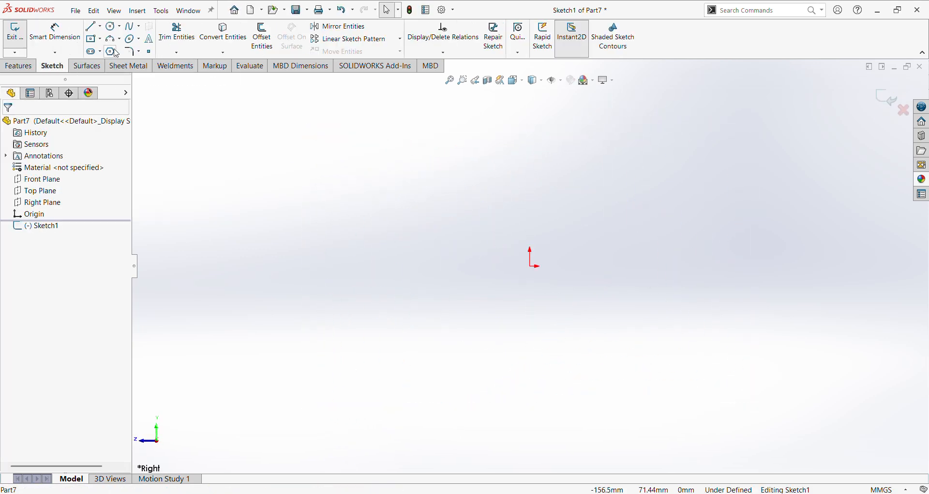
Draw the closed stepped shaft outline from horizontal and vertical lines around the origin
{"action": "left_click", "coordinate": [92, 26]}
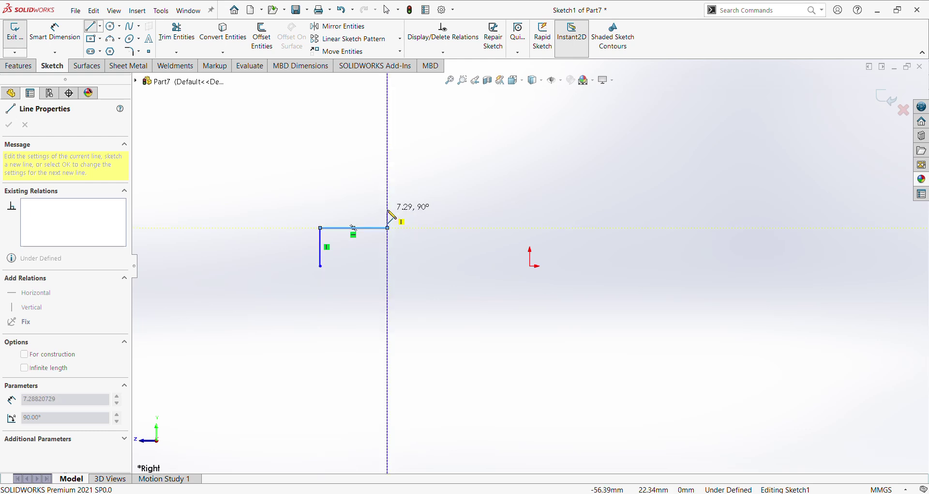
{"action": "mouse_move", "coordinate": [479, 214]}
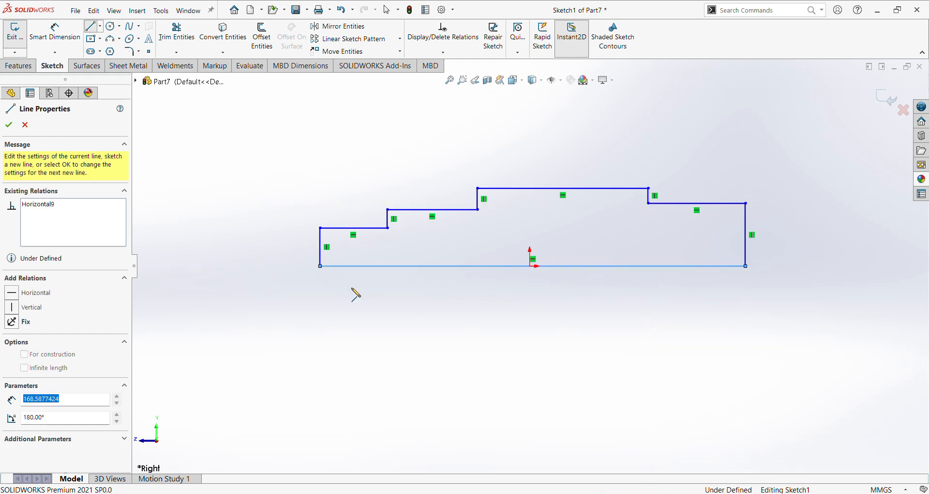
{"action": "right_click", "coordinate": [532, 264]}
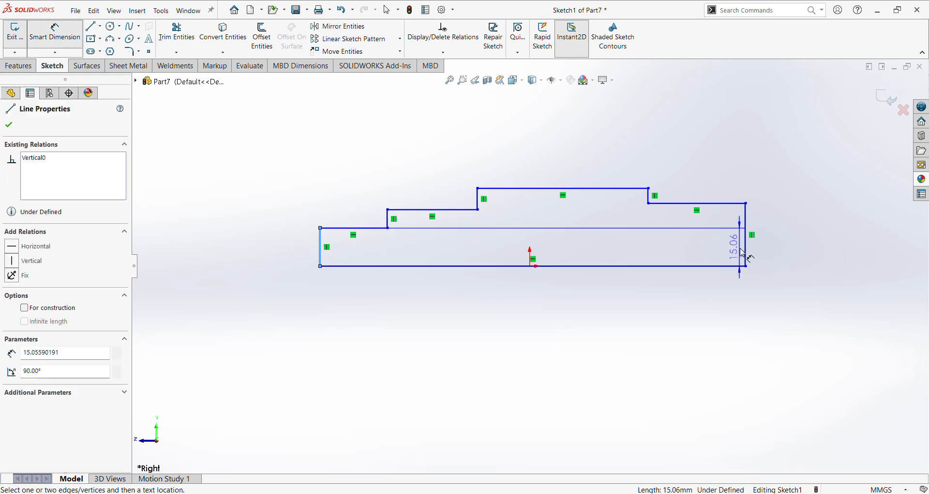
Dimension the profile's bottom line to a 470 mm overall length
{"action": "left_click", "coordinate": [570, 357]}
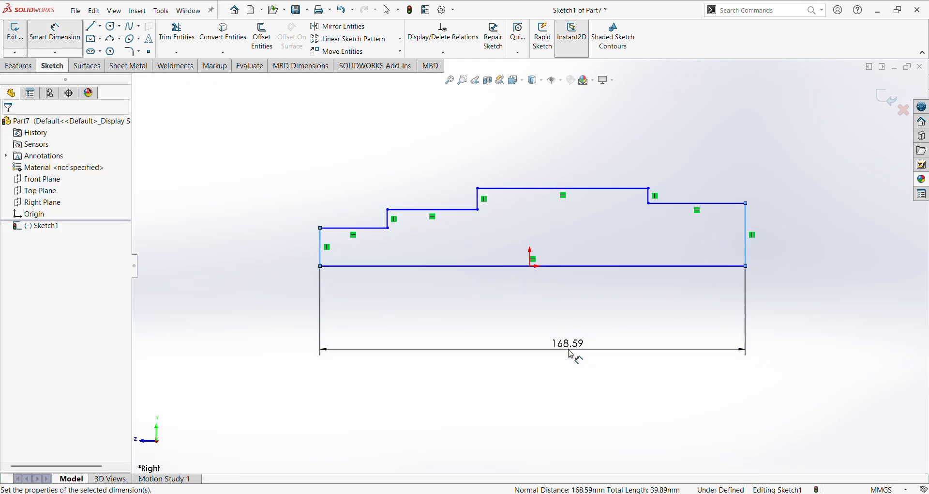
{"action": "double_click", "coordinate": [566, 344]}
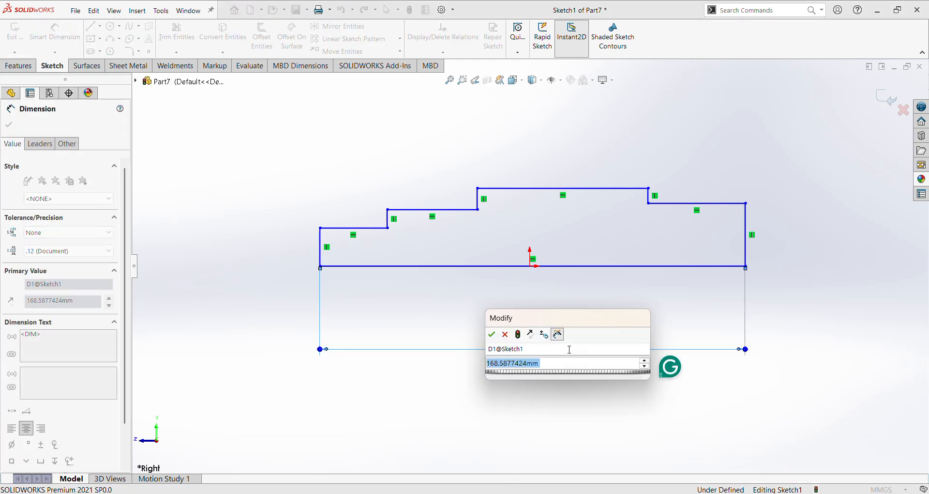
{"action": "type", "text": "47"}
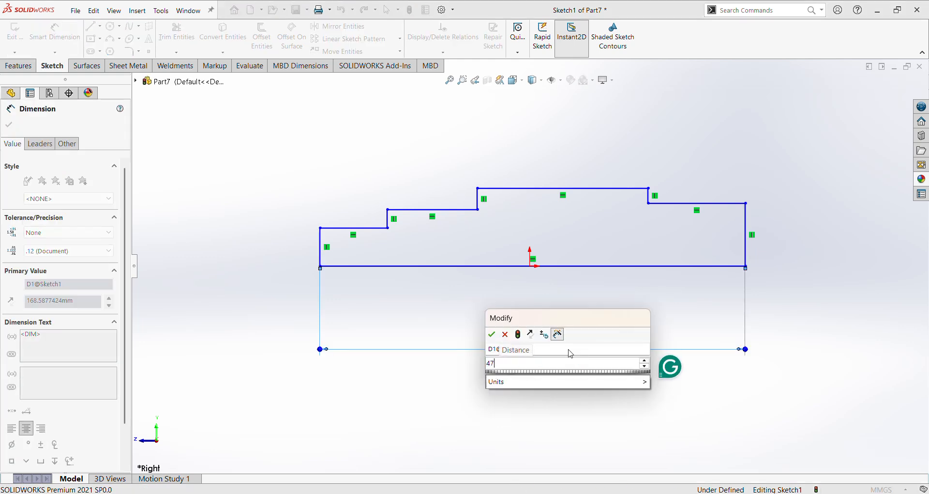
{"action": "left_click", "coordinate": [491, 334]}
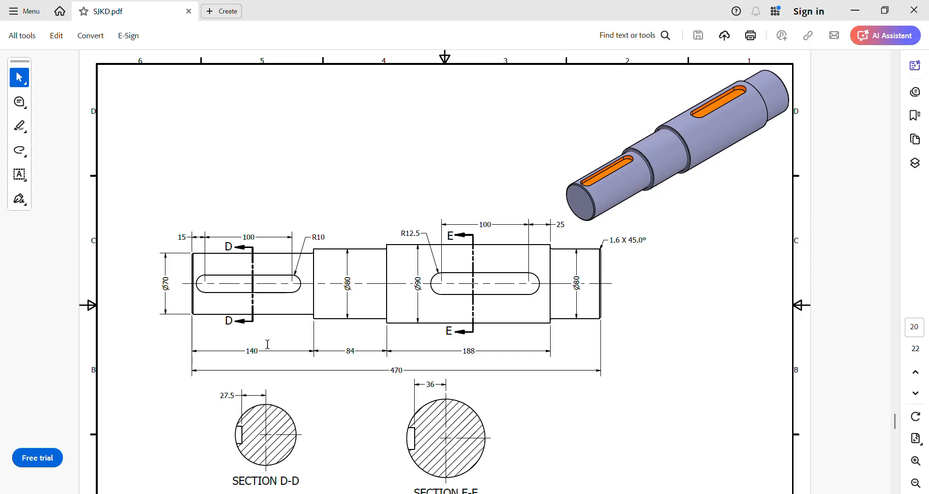
{"action": "mouse_move", "coordinate": [364, 353]}
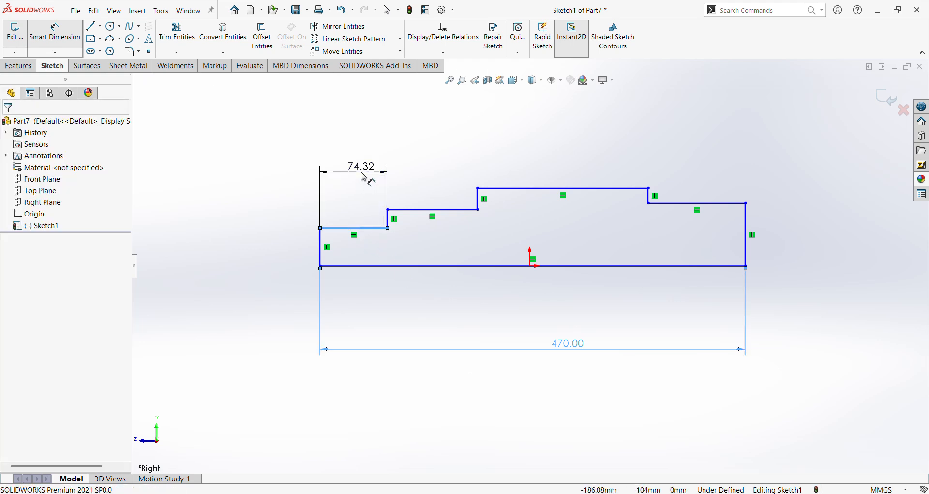
Dimension the step lengths (140, 84, 188 mm) and the first step height of 35 mm
{"action": "left_click", "coordinate": [361, 171]}
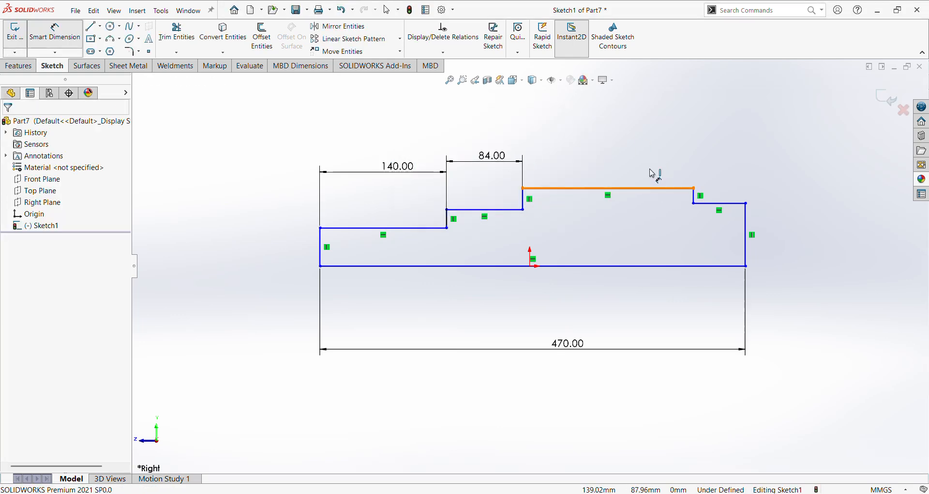
{"action": "left_click", "coordinate": [607, 189]}
{"action": "type", "text": "35"}
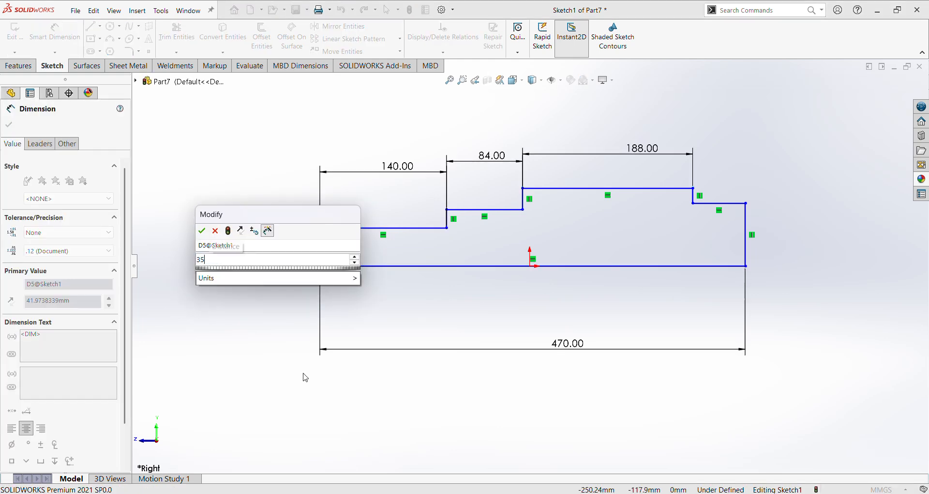
{"action": "left_click", "coordinate": [201, 231]}
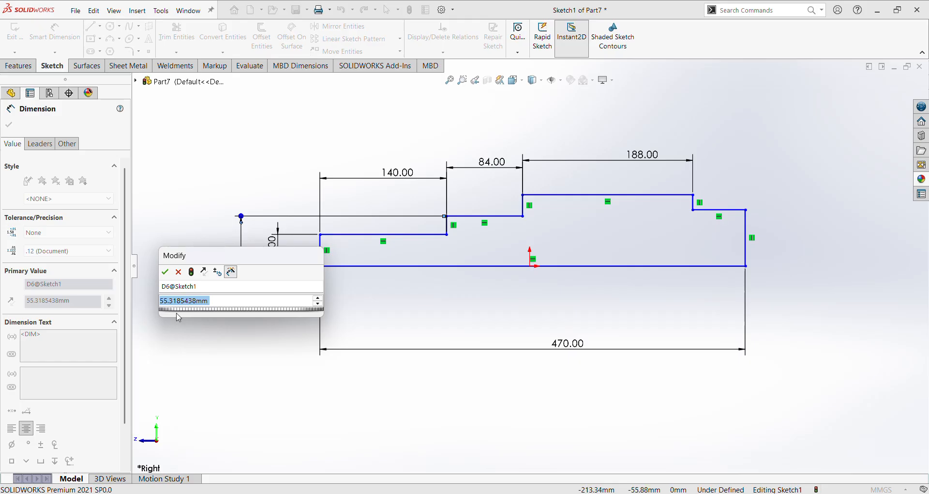
Dimension the remaining step heights to 40, 45 and 40 mm, including the right end
{"action": "left_click", "coordinate": [165, 271]}
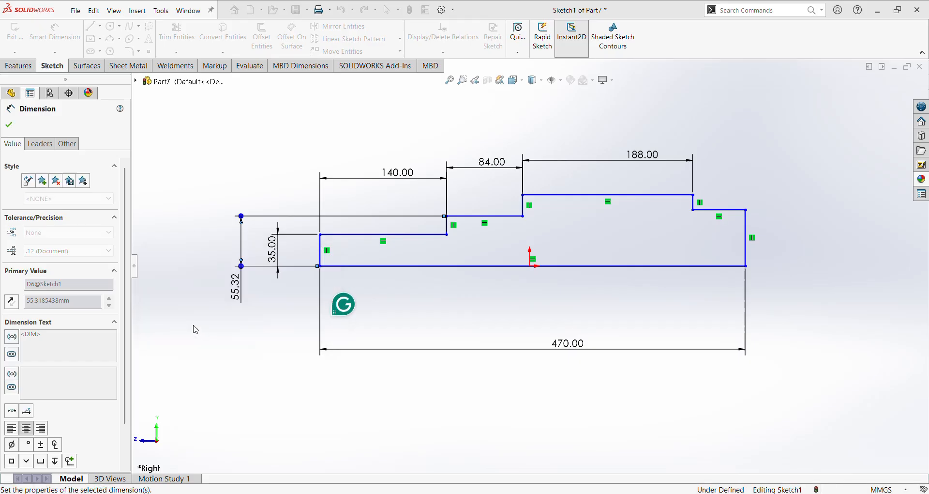
{"action": "left_click", "coordinate": [608, 205]}
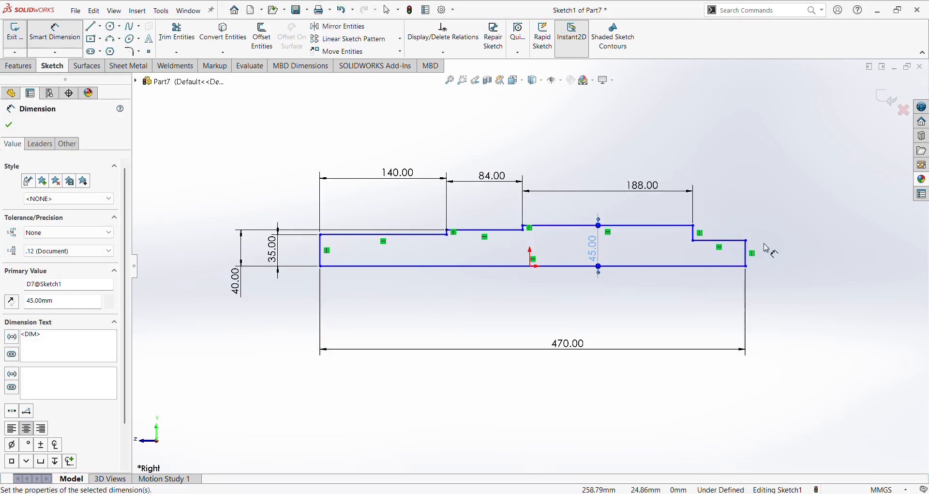
{"action": "left_click", "coordinate": [720, 242]}
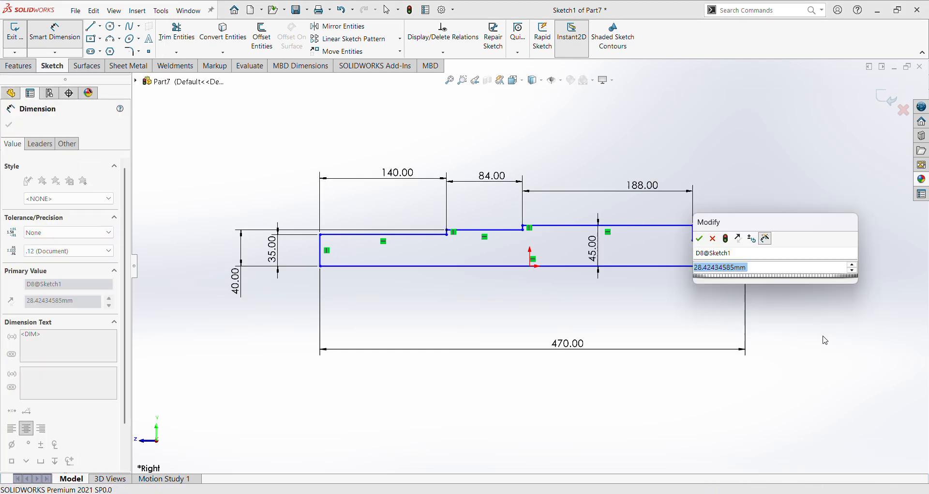
{"action": "left_click", "coordinate": [700, 238]}
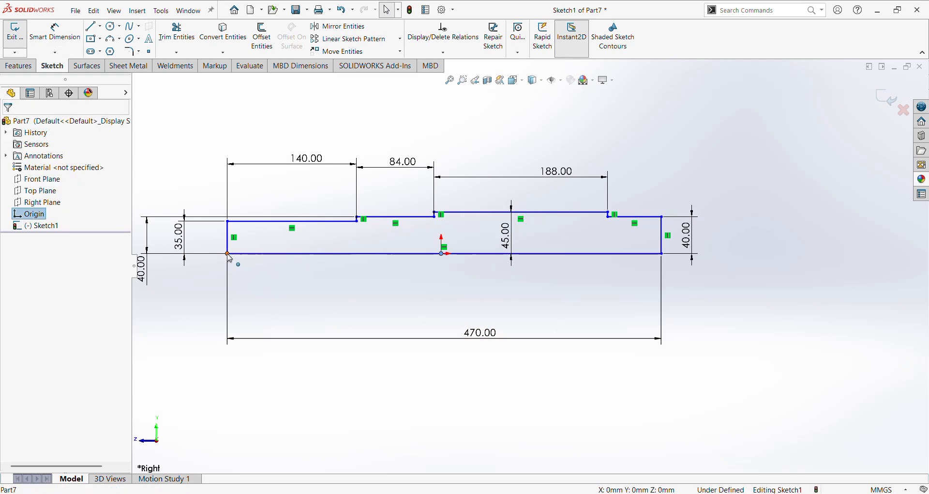
Relate the profile's lower-left corner point to the origin with a horizontal relation
{"action": "left_click", "coordinate": [227, 254]}
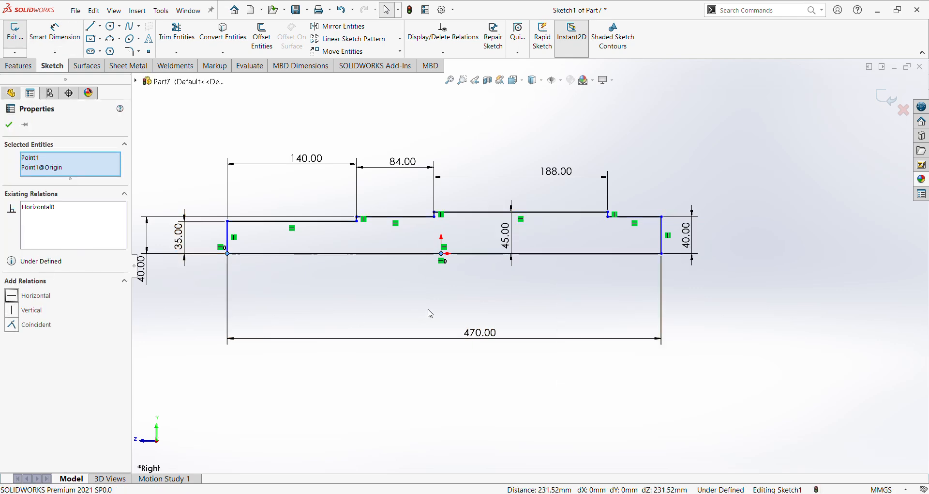
{"action": "mouse_move", "coordinate": [460, 252]}
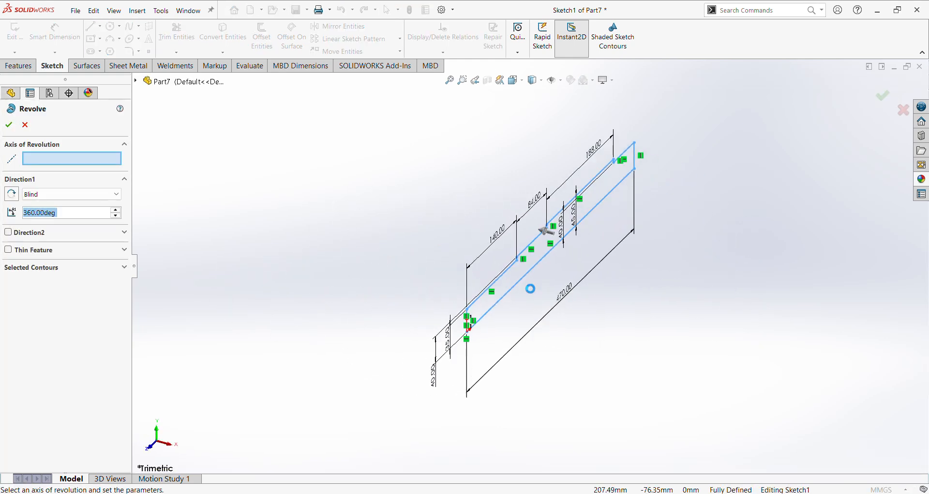
{"action": "mouse_move", "coordinate": [527, 283]}
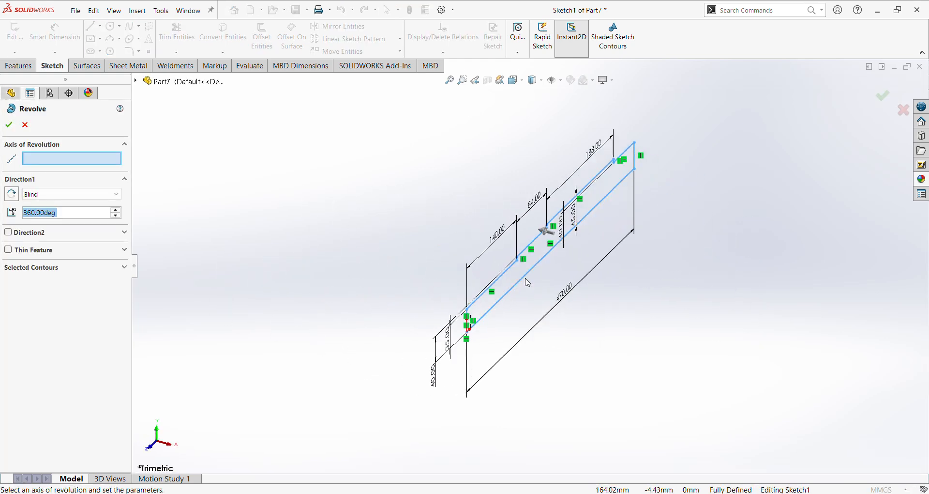
Revolve the profile 360° about its bottom line (Line10) into a solid shaft
{"action": "left_click", "coordinate": [527, 283]}
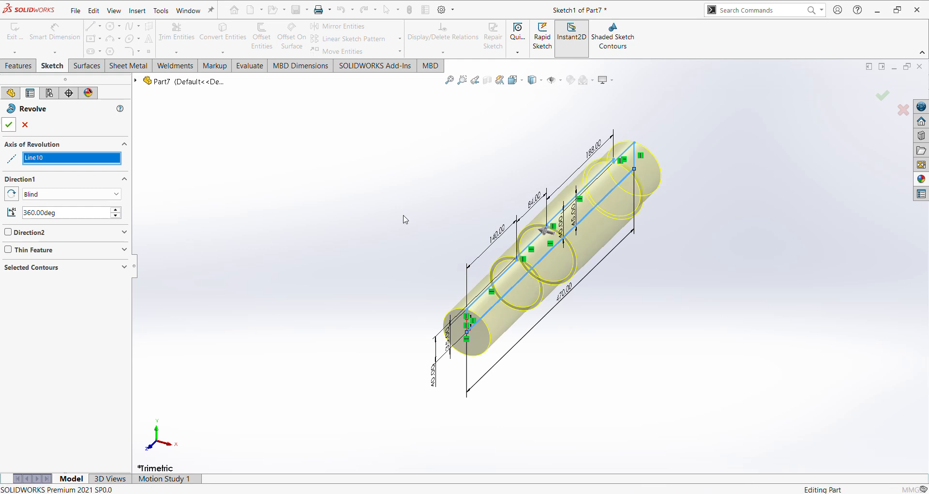
{"action": "left_click", "coordinate": [9, 125]}
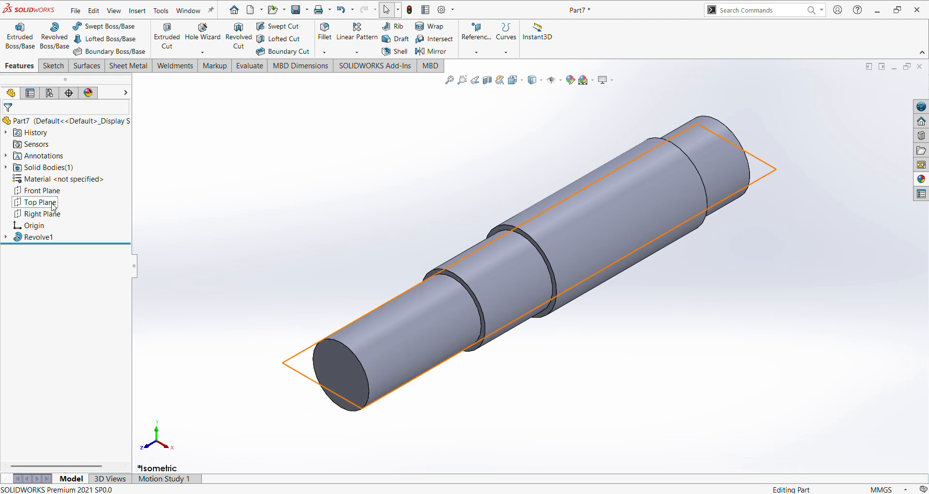
{"action": "left_click", "coordinate": [37, 202]}
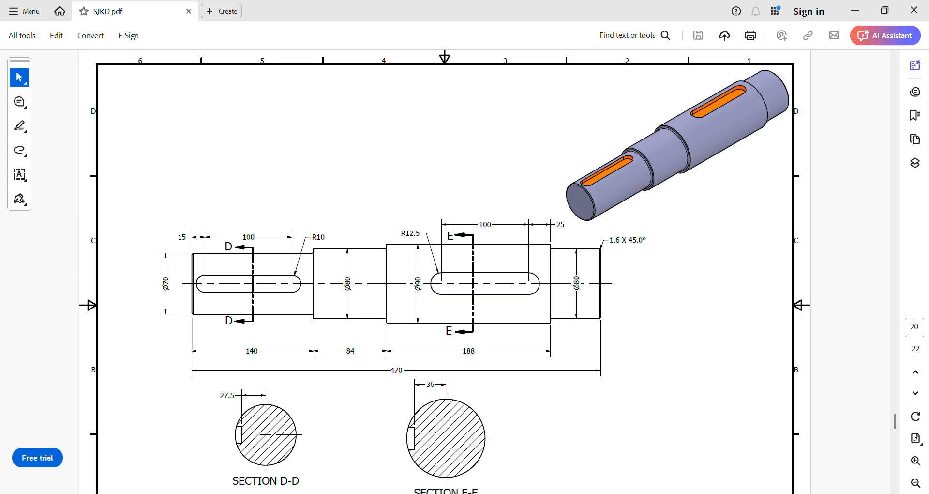
{"action": "mouse_move", "coordinate": [316, 291]}
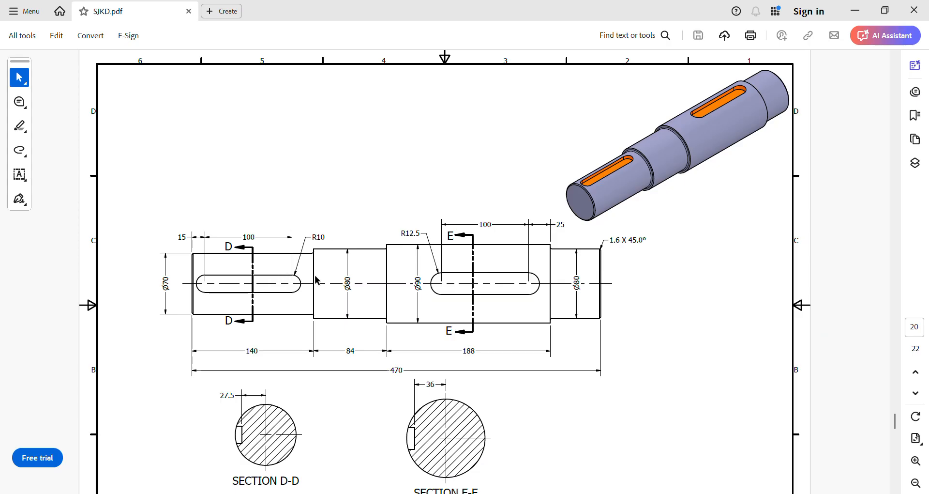
{"action": "mouse_move", "coordinate": [686, 322]}
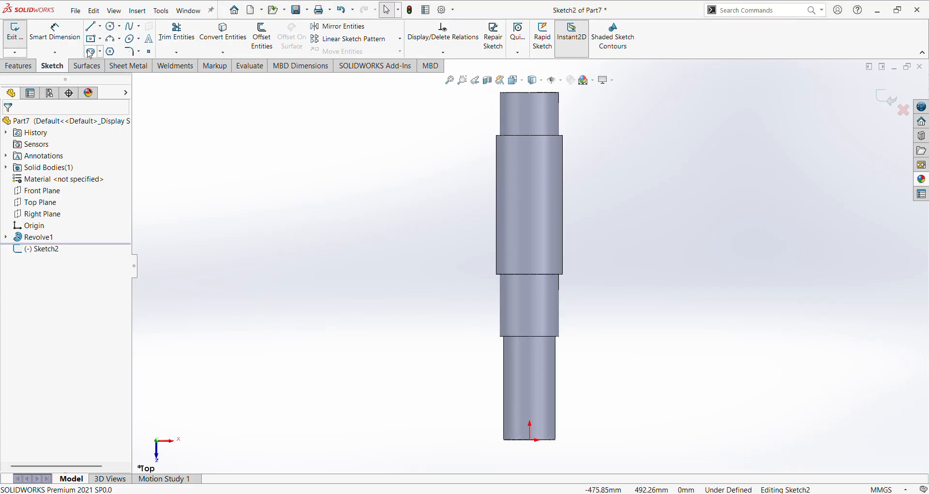
Draw a straight slot along the shaft axis with R10 ends and 100 mm length
{"action": "left_click", "coordinate": [90, 51]}
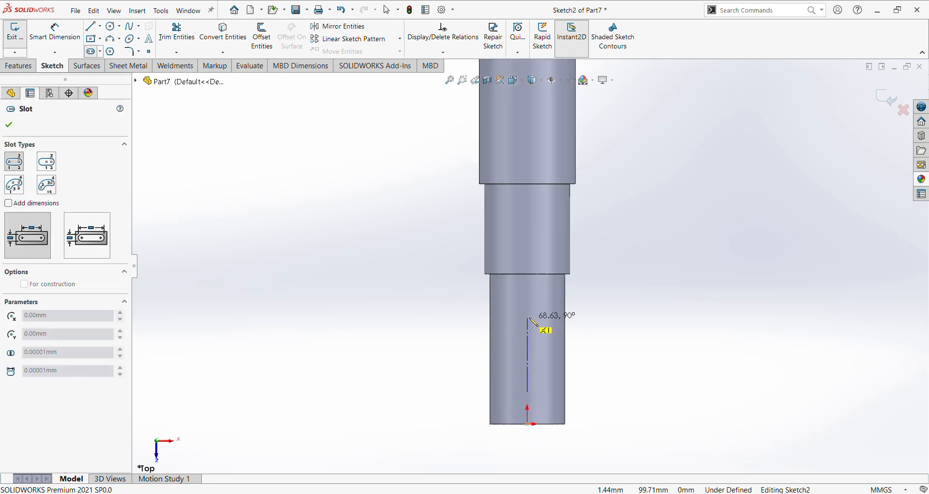
{"action": "left_click", "coordinate": [530, 331]}
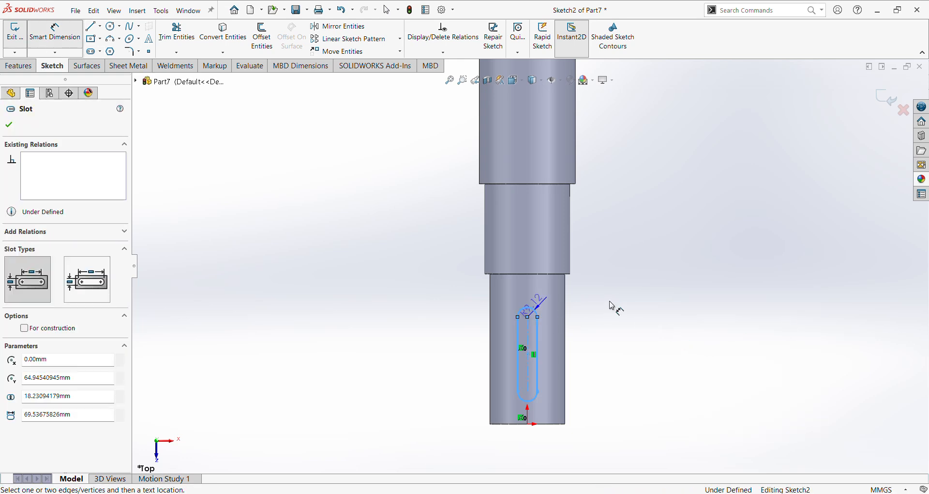
{"action": "left_click", "coordinate": [623, 291]}
{"action": "type", "text": "100"}
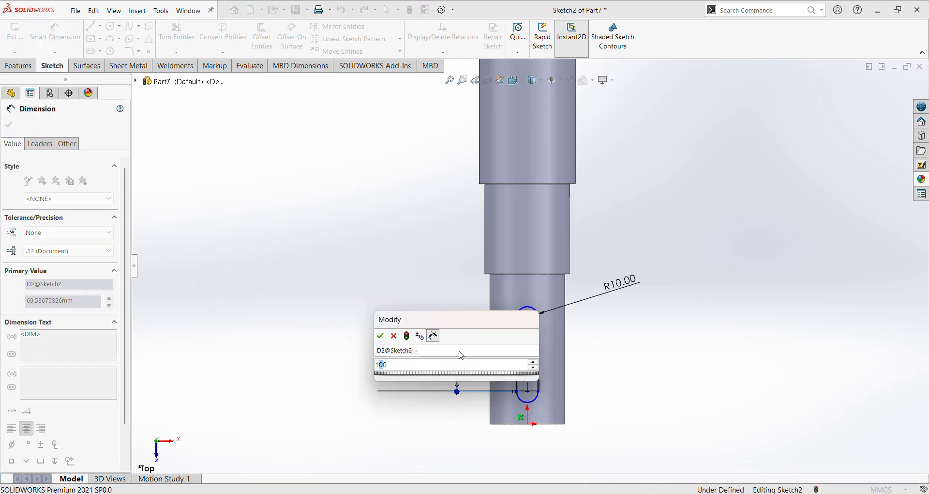
{"action": "left_click", "coordinate": [380, 335]}
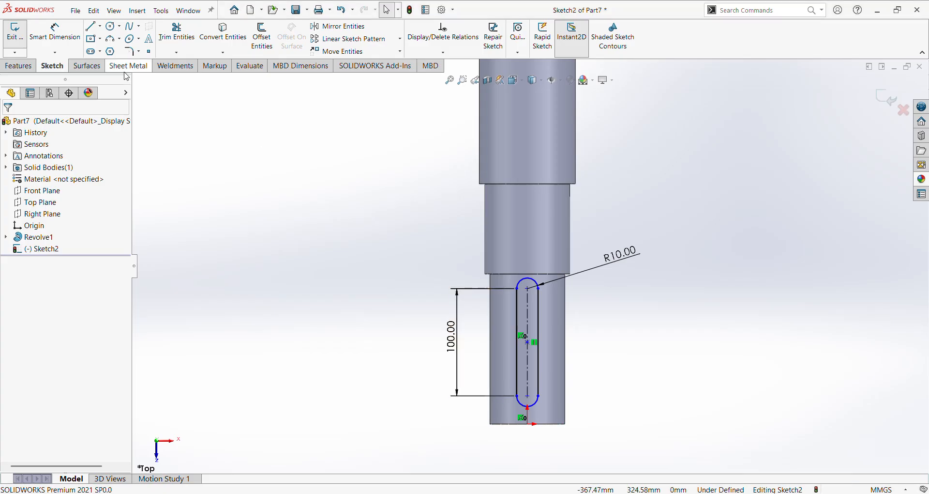
{"action": "left_click", "coordinate": [55, 36]}
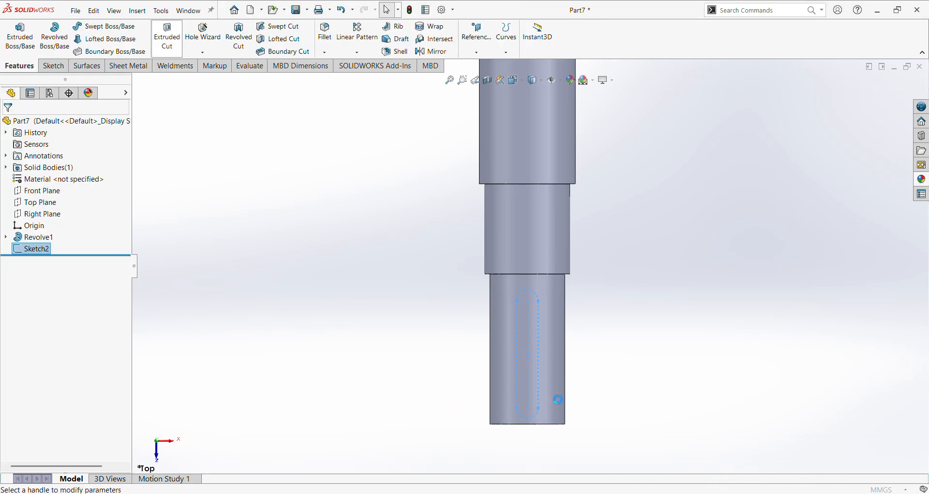
Extrude-cut Sketch2 as a 10 mm blind keyway starting 27 mm from the sketch plane
{"action": "left_click", "coordinate": [167, 36]}
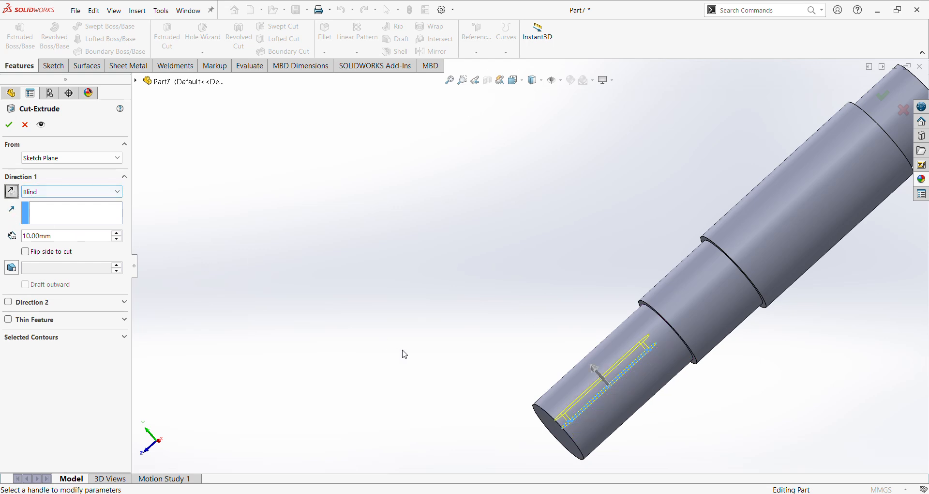
{"action": "mouse_move", "coordinate": [117, 173]}
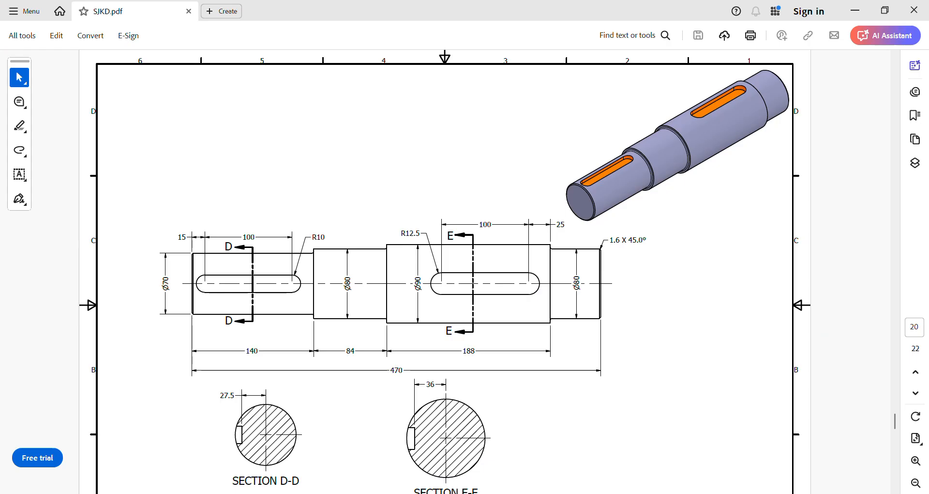
{"action": "mouse_move", "coordinate": [555, 376]}
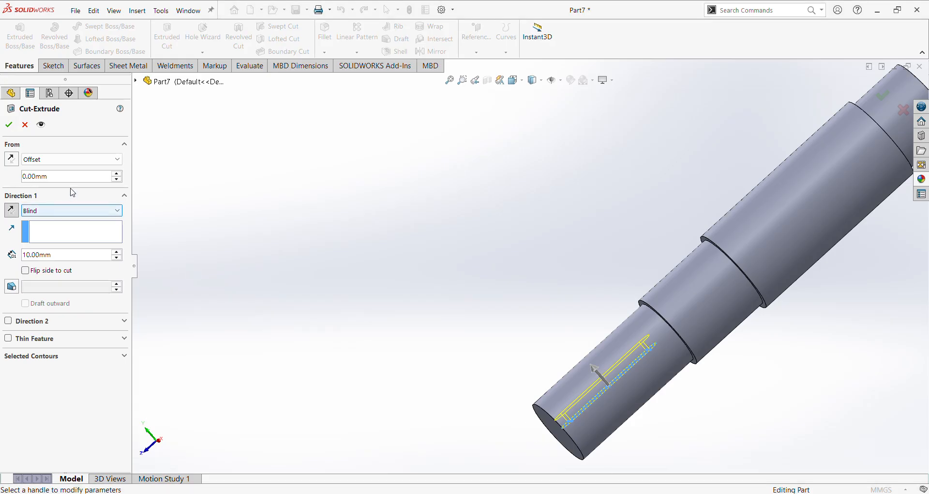
{"action": "type", "text": "27"}
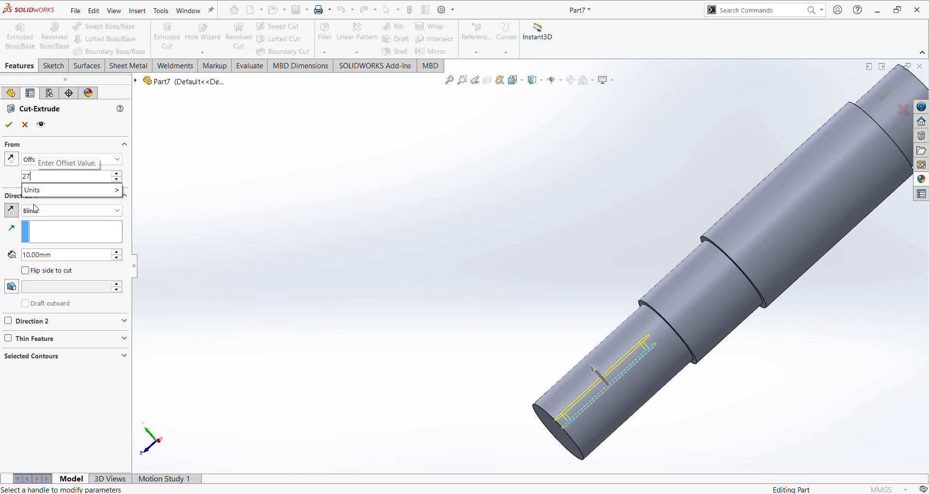
{"action": "left_click", "coordinate": [8, 125]}
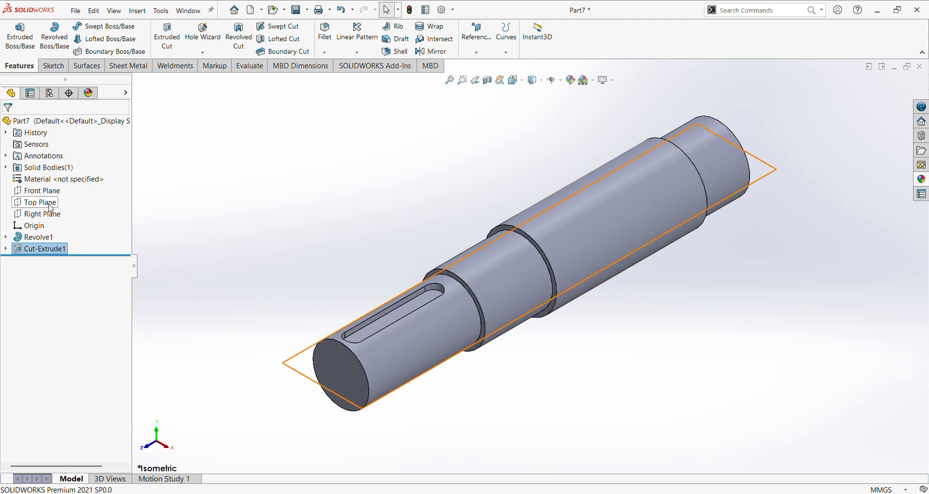
Sketch a second straight slot on the widest step in the Top Plane and dimension its radius
{"action": "left_click", "coordinate": [39, 202]}
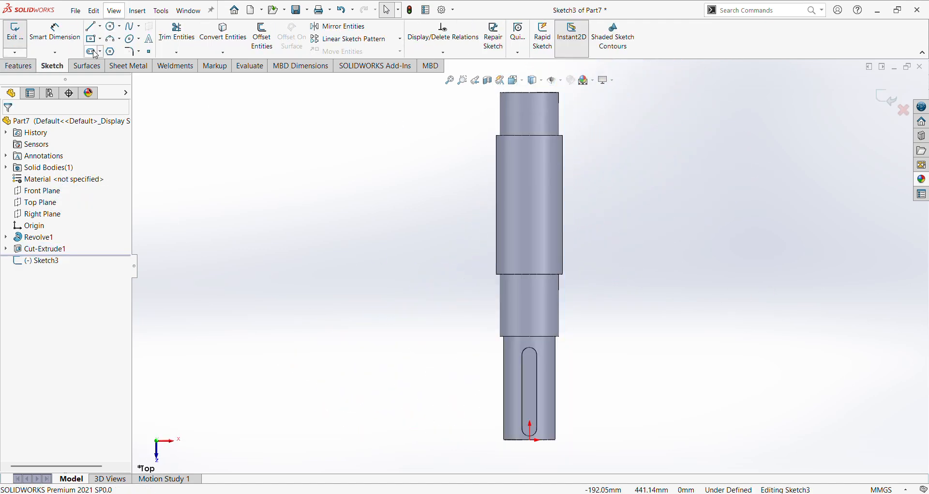
{"action": "left_click", "coordinate": [92, 51]}
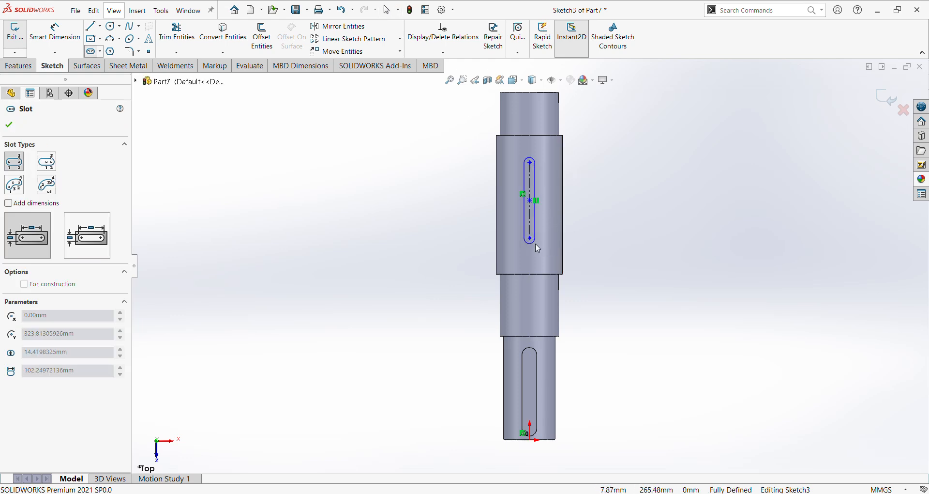
{"action": "right_click", "coordinate": [530, 238]}
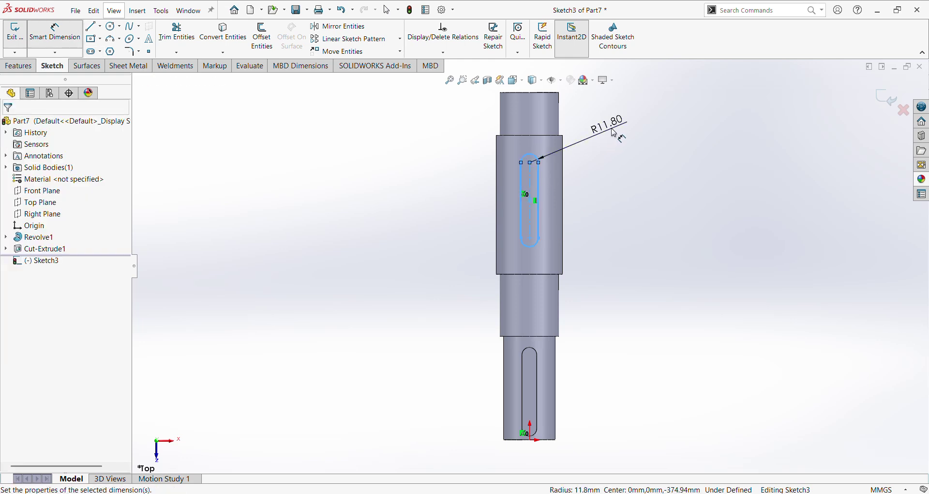
{"action": "double_click", "coordinate": [607, 127]}
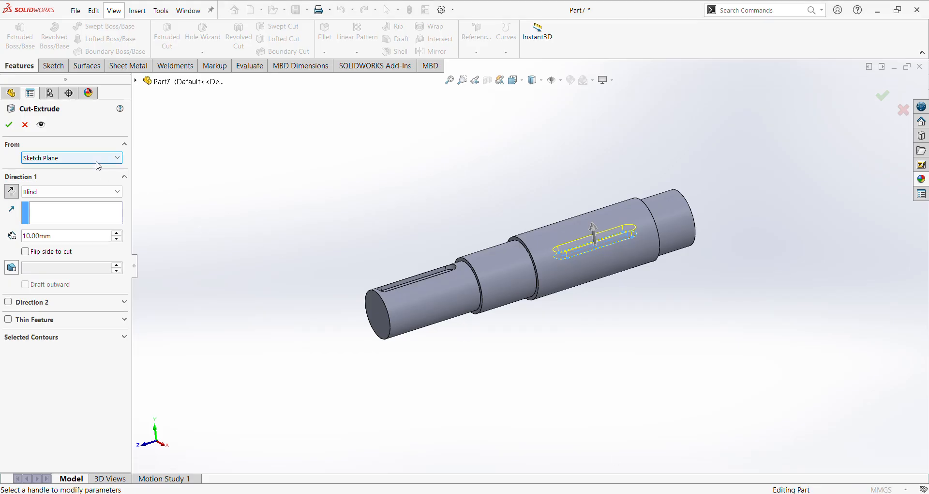
Cut the second keyway into the larger shaft step from an offset start, creating Cut-Extrude2
{"action": "left_click", "coordinate": [71, 158]}
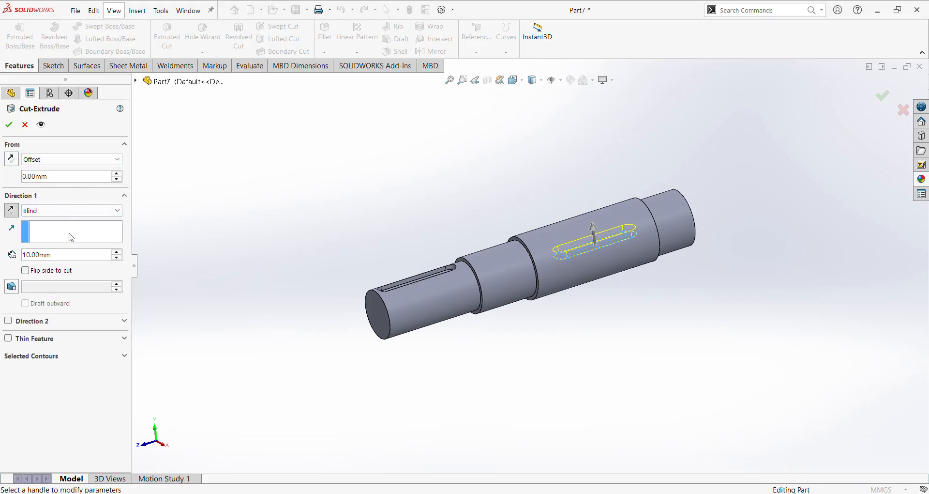
{"action": "left_click", "coordinate": [62, 177]}
{"action": "type", "text": "3"}
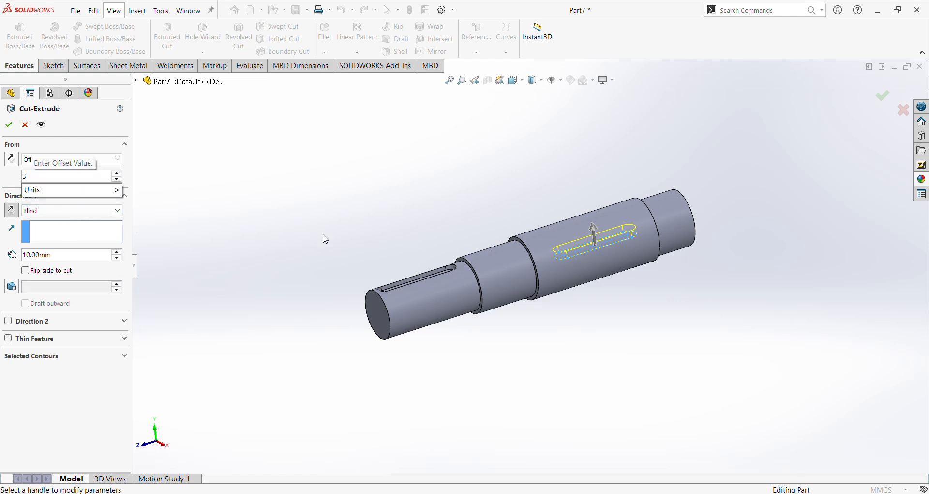
{"action": "left_click", "coordinate": [8, 125]}
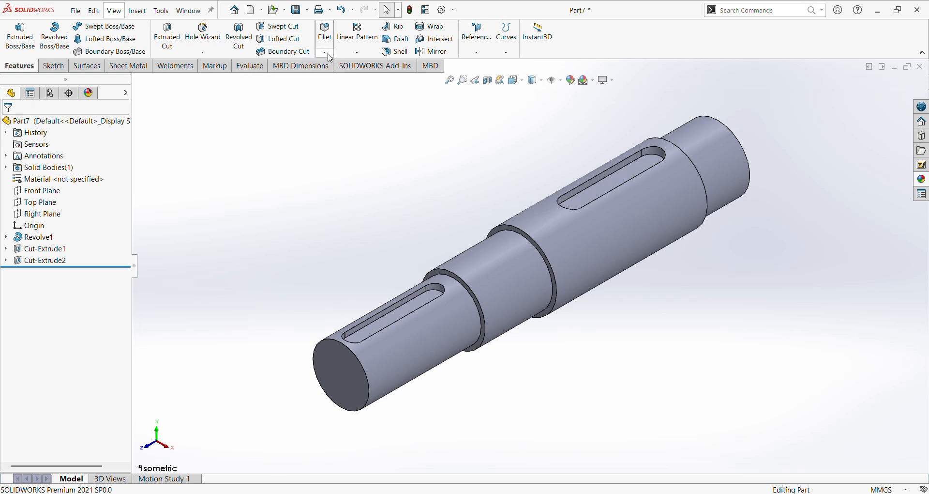
Chamfer a shaft step edge at 1 mm × 45°, giving the shaft two chamfers
{"action": "left_click", "coordinate": [323, 52]}
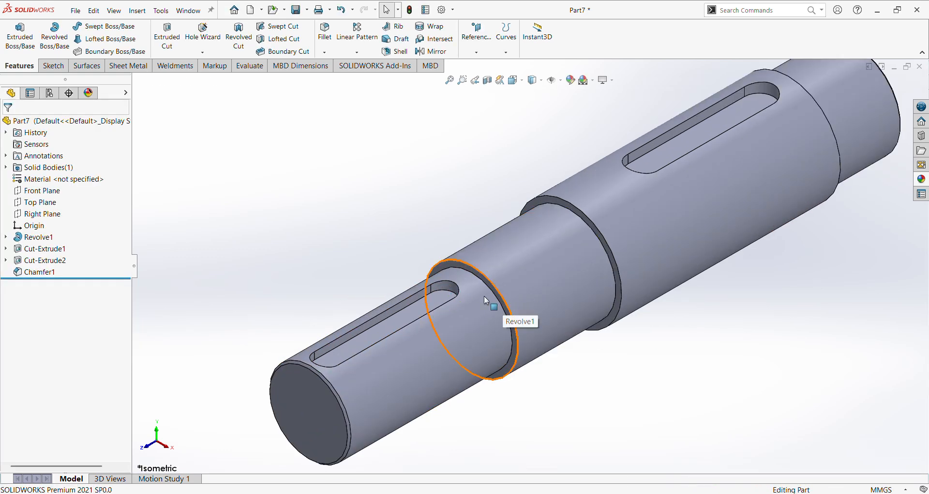
{"action": "left_click", "coordinate": [324, 50]}
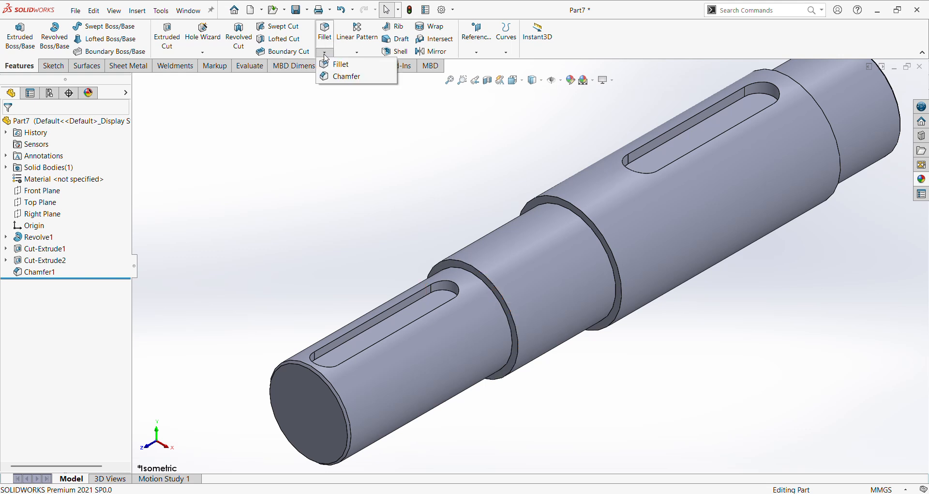
{"action": "left_click", "coordinate": [346, 76]}
{"action": "type", "text": "1"}
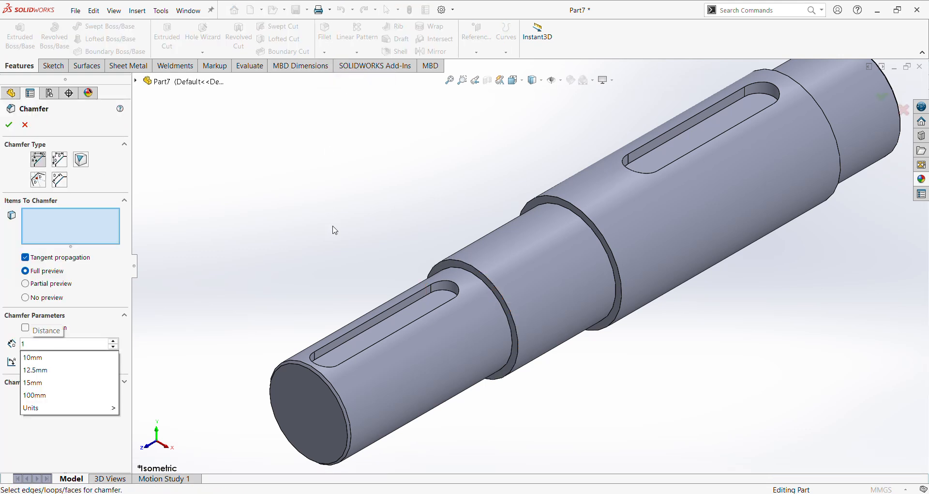
{"action": "left_click", "coordinate": [570, 327]}
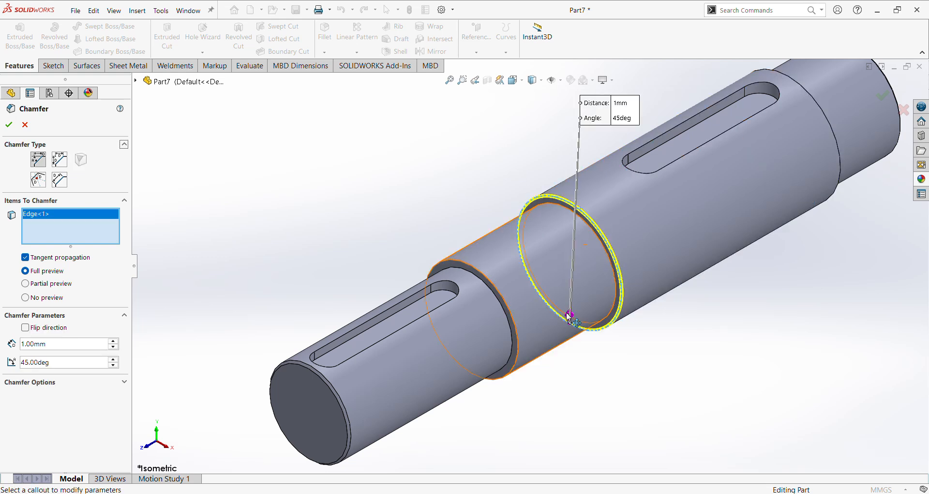
{"action": "mouse_move", "coordinate": [503, 305]}
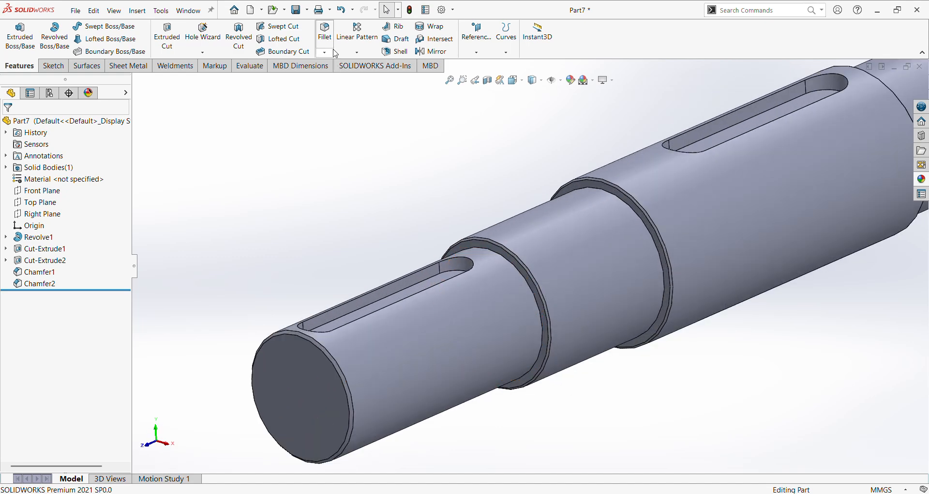
{"action": "left_click", "coordinate": [324, 29]}
{"action": "type", "text": "1"}
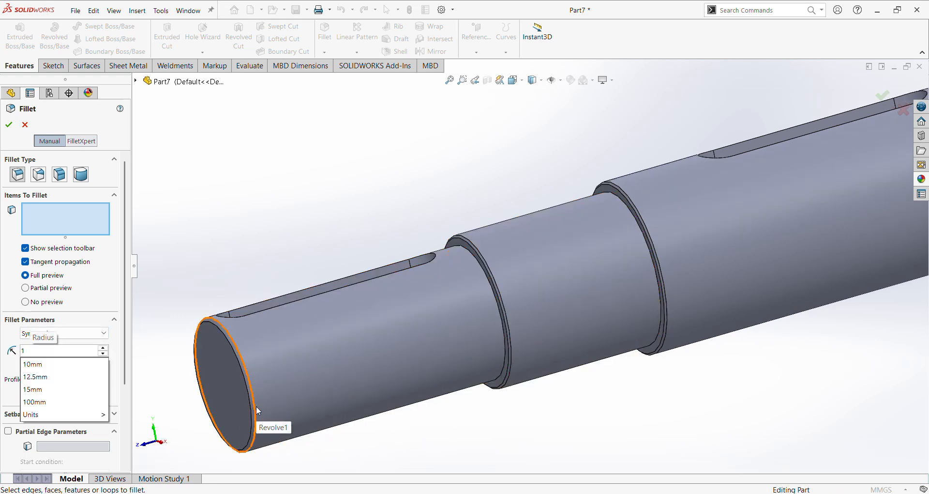
Fillet three shoulder edges at 1 mm radius, accepting the low-memory warning
{"action": "left_click", "coordinate": [494, 317]}
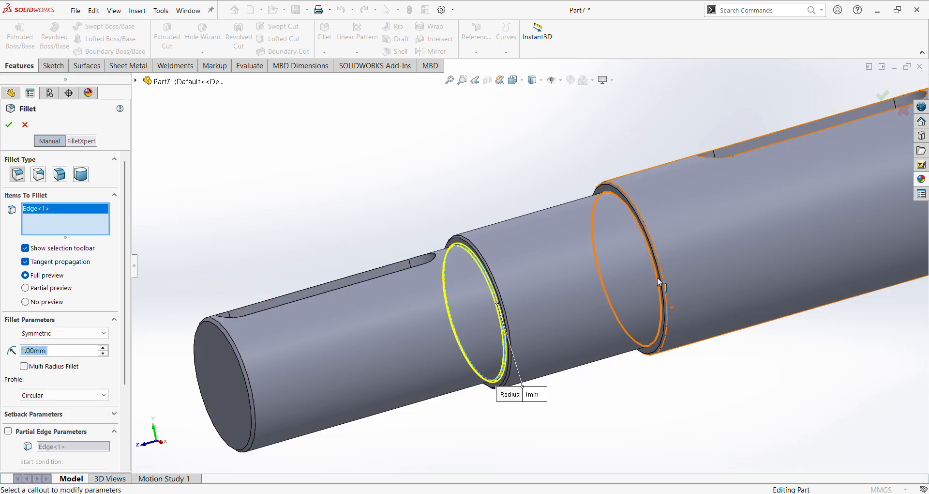
{"action": "left_click", "coordinate": [662, 285]}
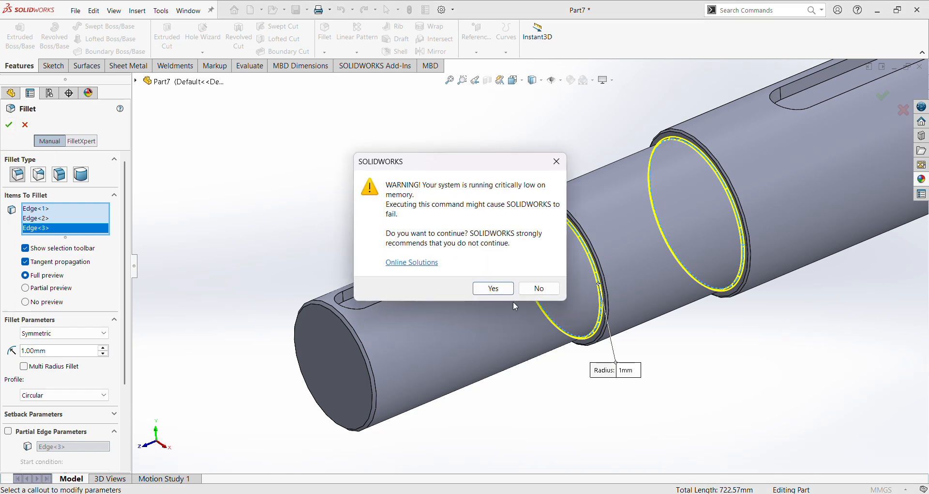
{"action": "left_click", "coordinate": [494, 288]}
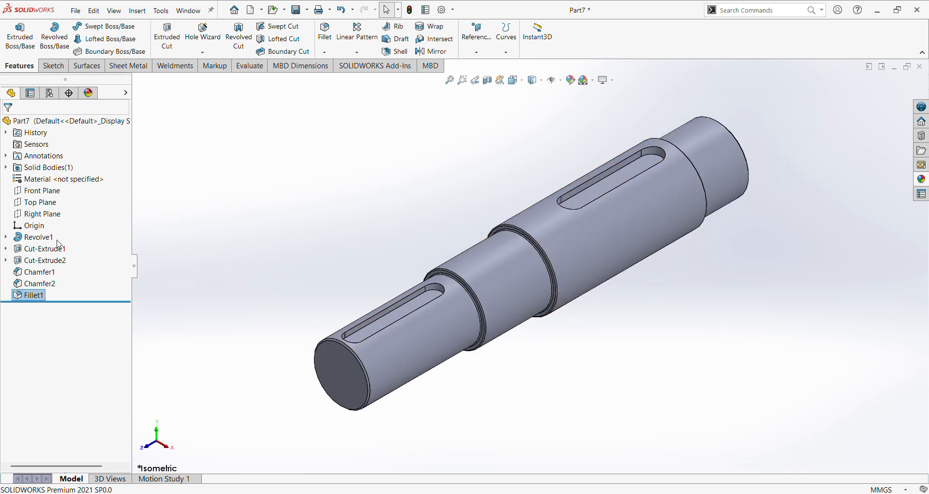
Assign Stainless Steel (ferritic) from the Steel library as Part7's material
{"action": "right_click", "coordinate": [20, 121]}
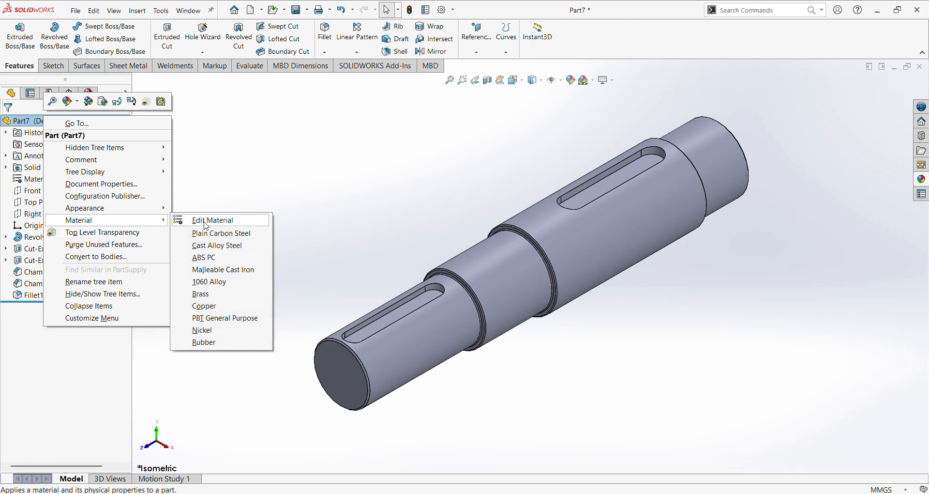
{"action": "left_click", "coordinate": [212, 220]}
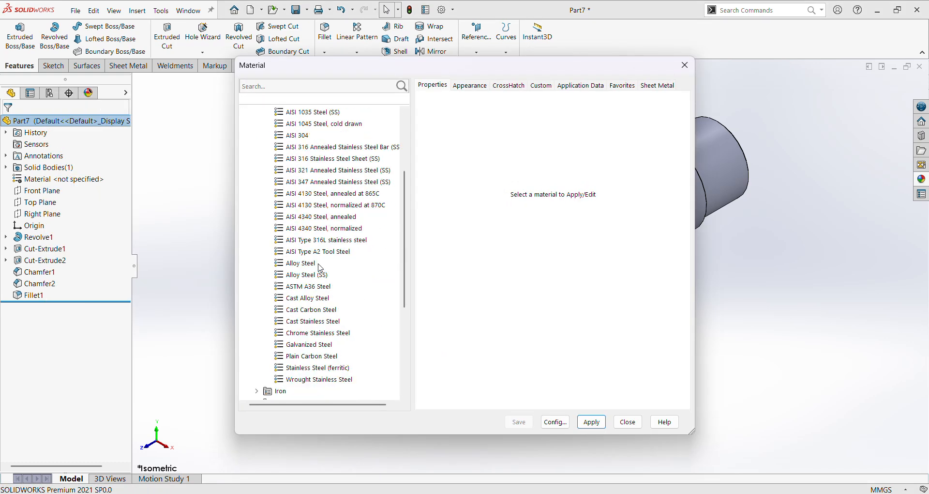
{"action": "scroll", "scroll_direction": "down", "scroll_amount": 3}
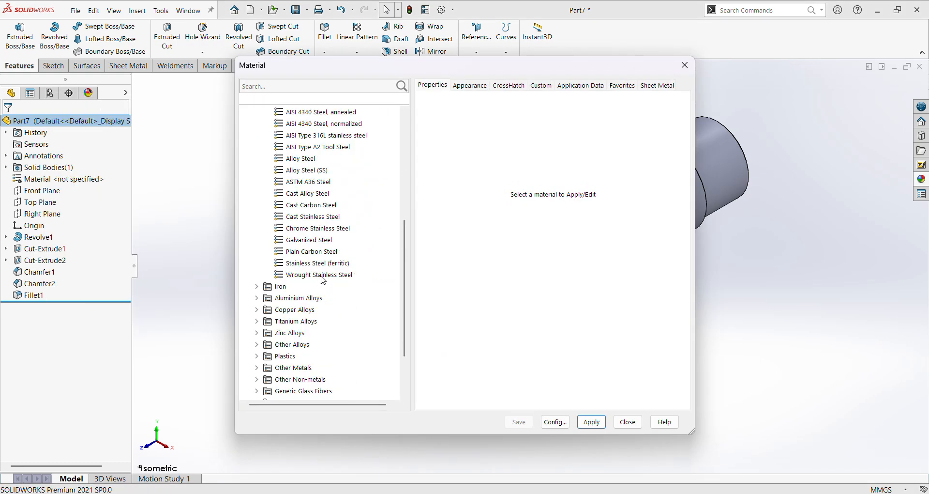
{"action": "left_click", "coordinate": [317, 263]}
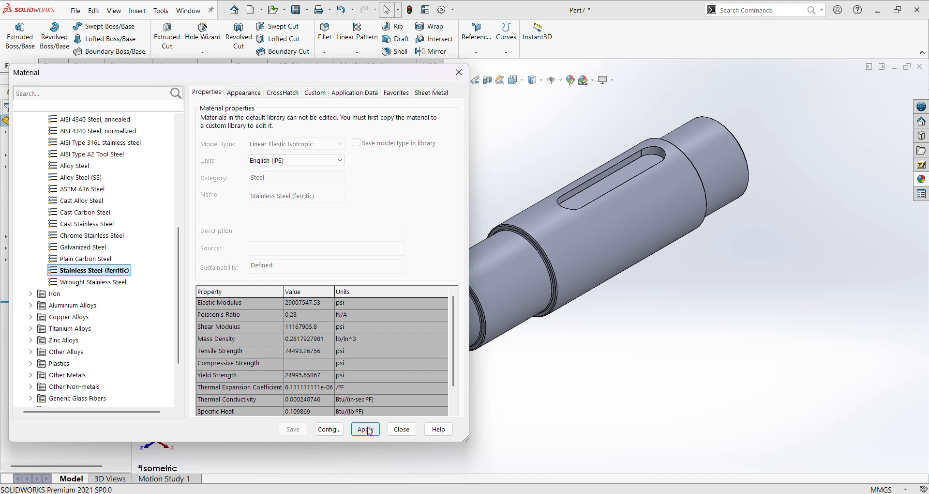
{"action": "left_click", "coordinate": [366, 428]}
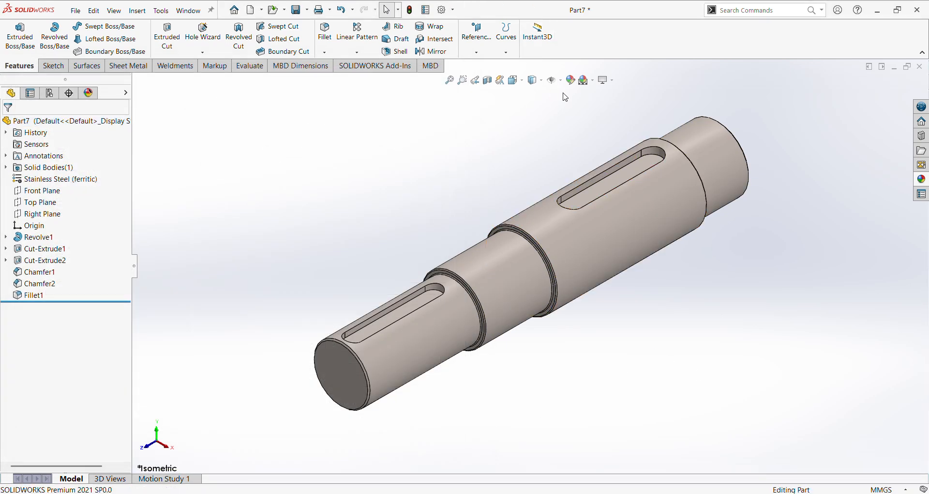
Colour the part green, then select both Cut-Extrude keyway features to colour red
{"action": "left_click", "coordinate": [570, 80]}
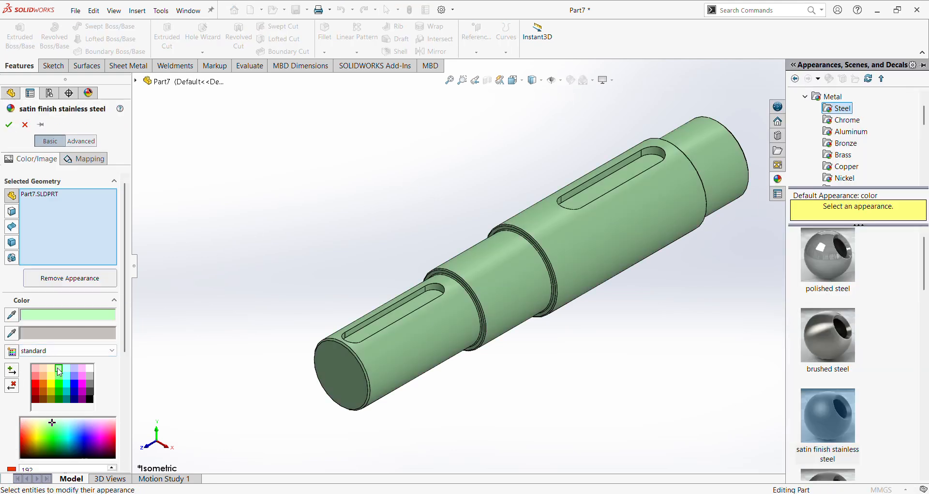
{"action": "left_click", "coordinate": [7, 125]}
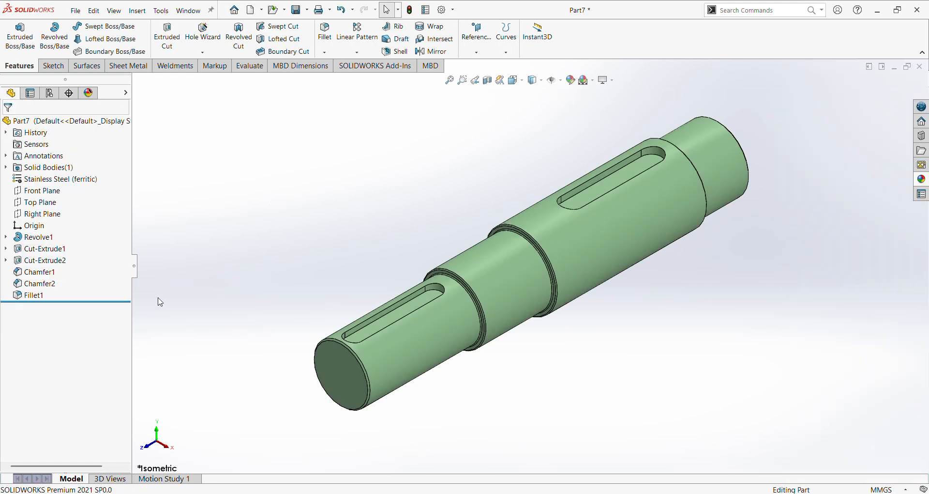
{"action": "mouse_move", "coordinate": [501, 296]}
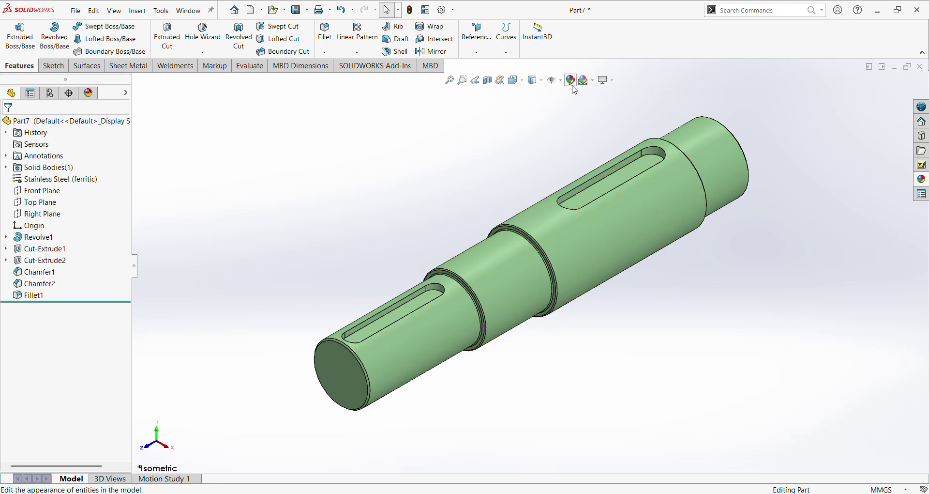
{"action": "left_click", "coordinate": [568, 79]}
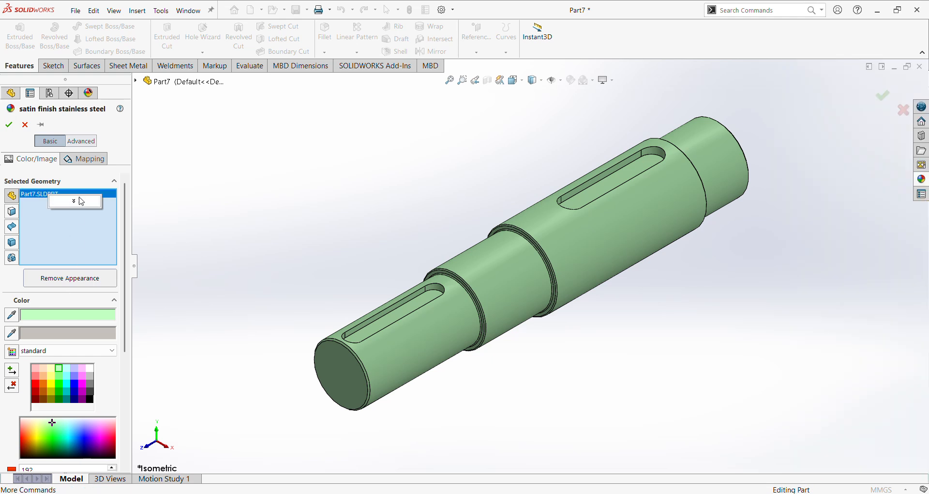
{"action": "right_click", "coordinate": [39, 193]}
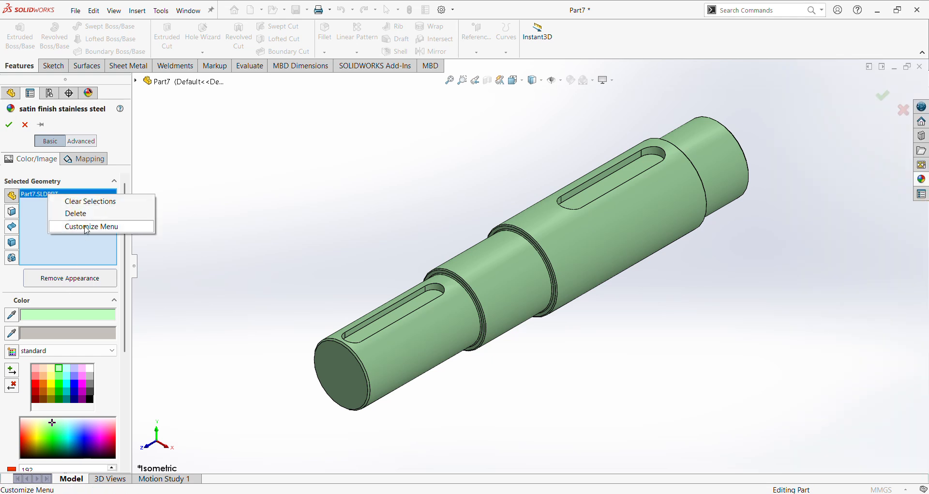
{"action": "left_click", "coordinate": [90, 201]}
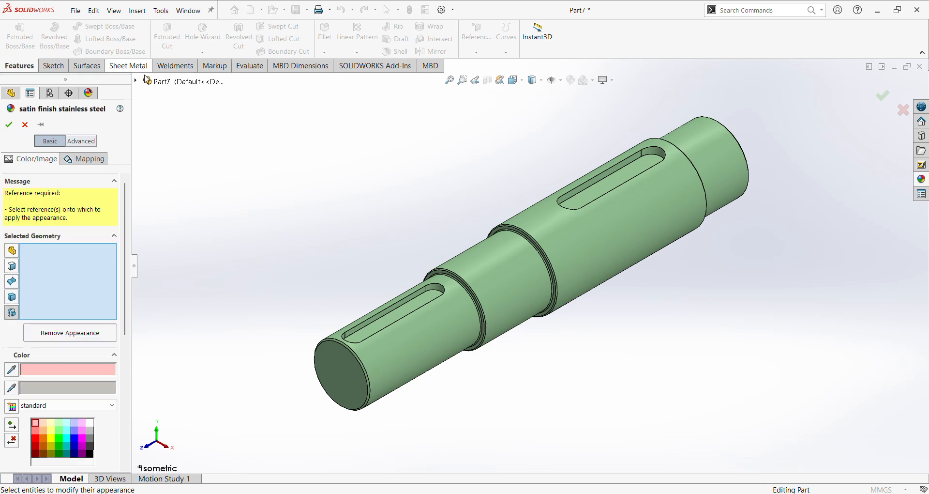
{"action": "left_click", "coordinate": [145, 82]}
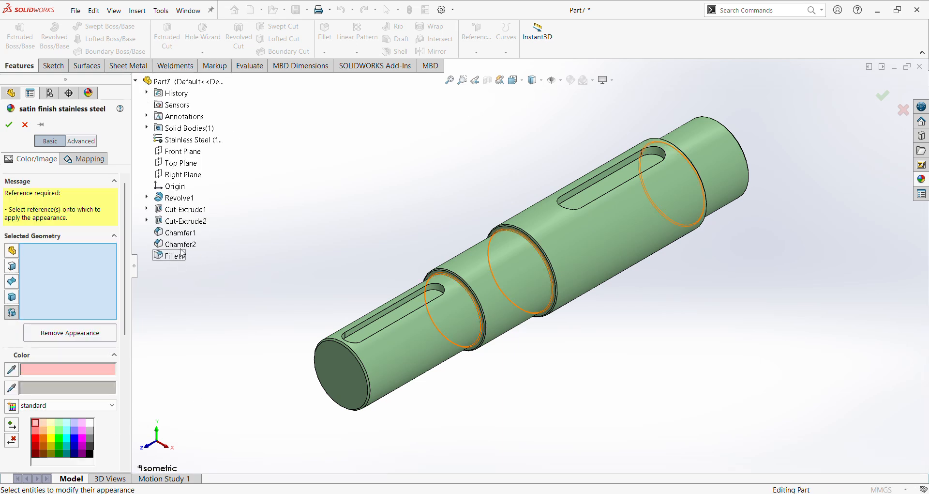
{"action": "left_click", "coordinate": [184, 221]}
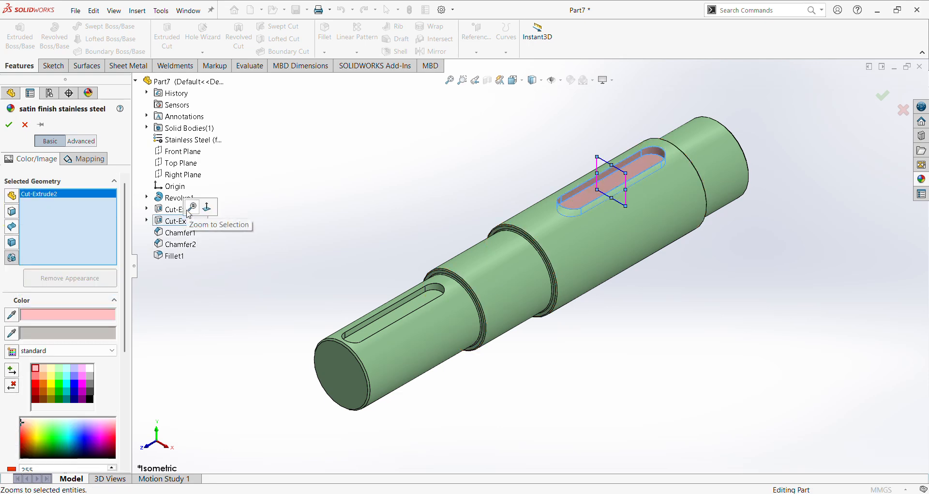
{"action": "left_click", "coordinate": [190, 209]}
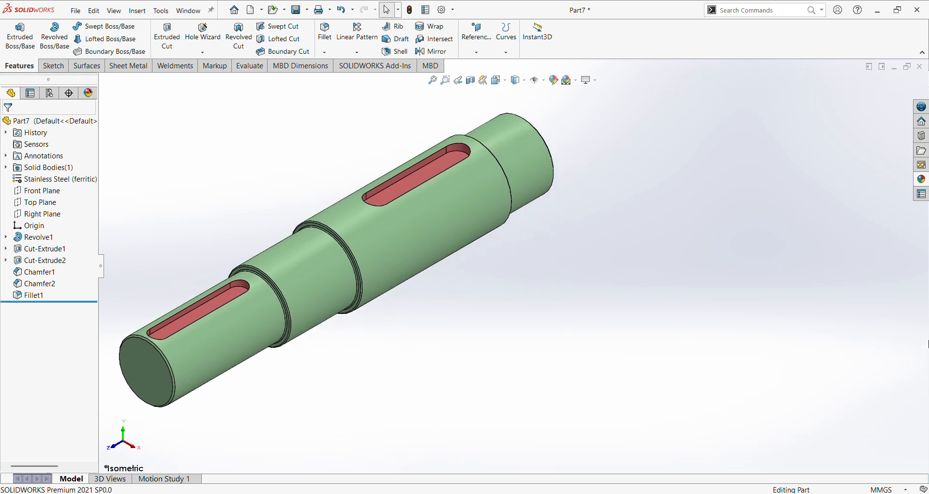
{"action": "mouse_move", "coordinate": [575, 158]}
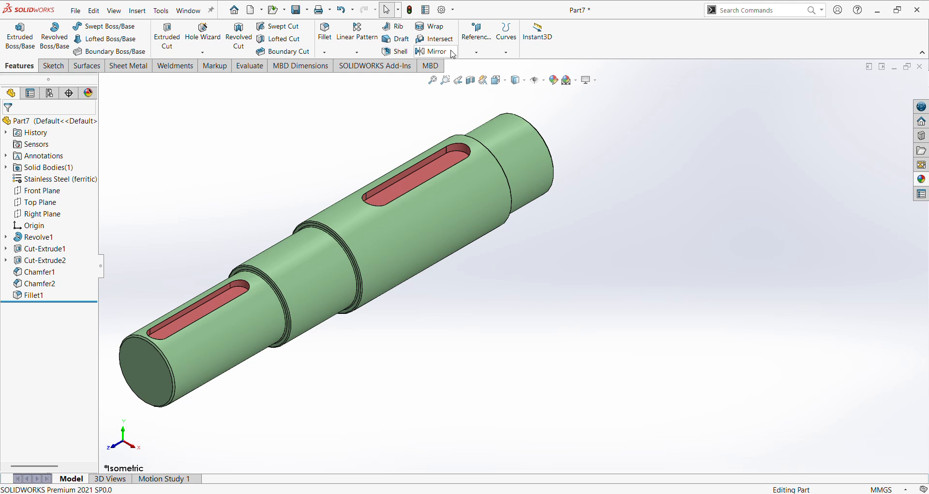
{"action": "mouse_move", "coordinate": [663, 165]}
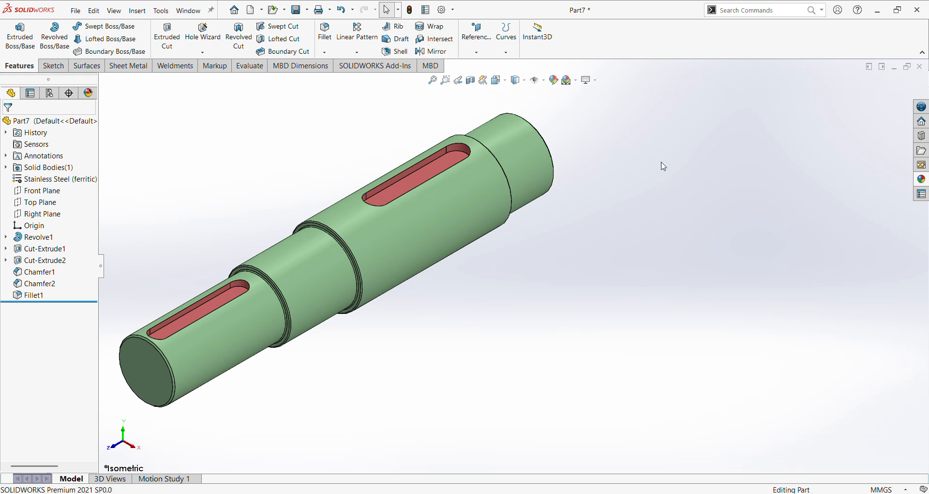
{"action": "mouse_move", "coordinate": [553, 68]}
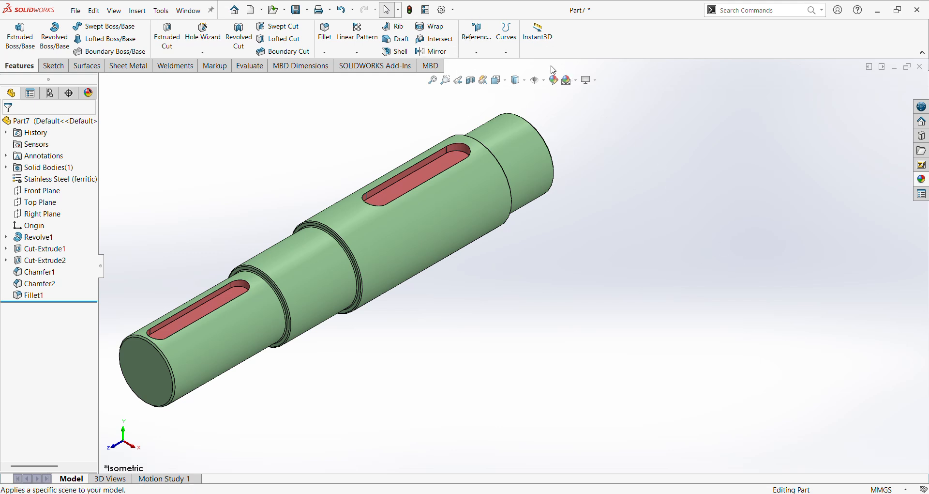